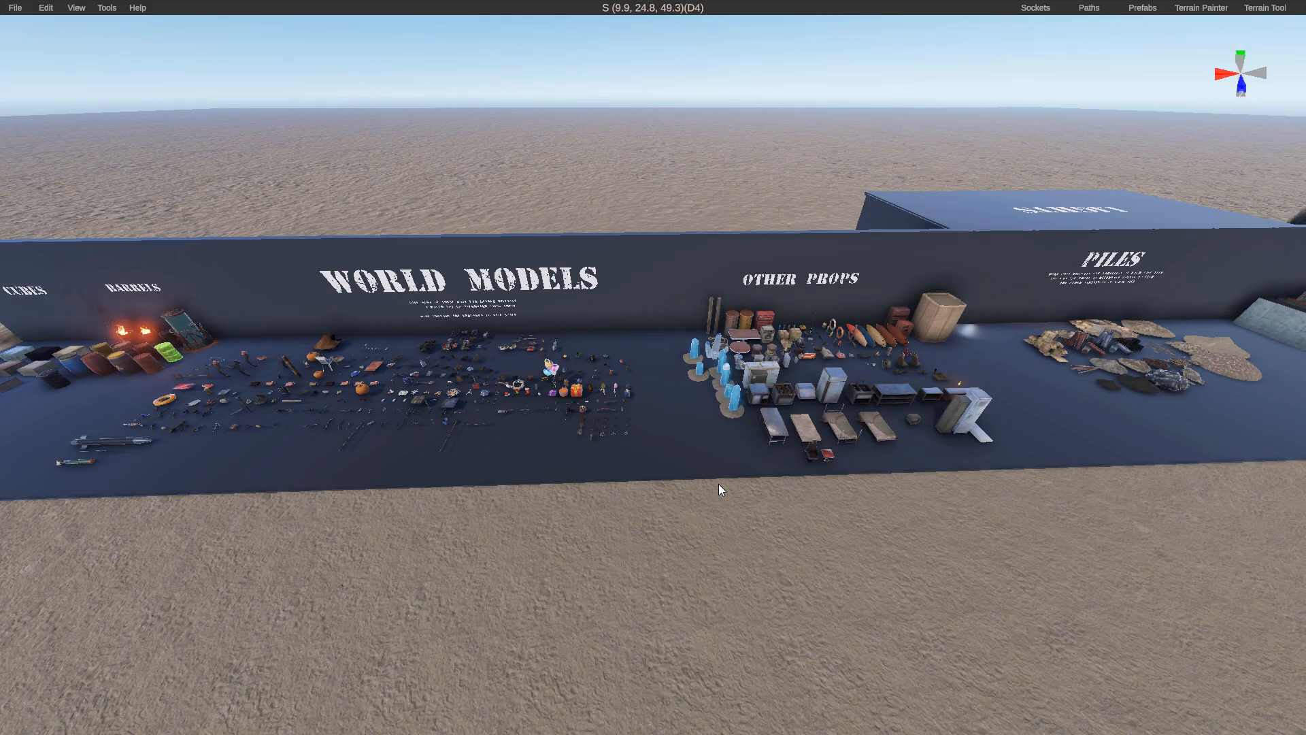
# Step: Place and scale house walls, deck, pillars and a metal roof into a junkhouse beside the reference photo
pyautogui.click(74, 136)
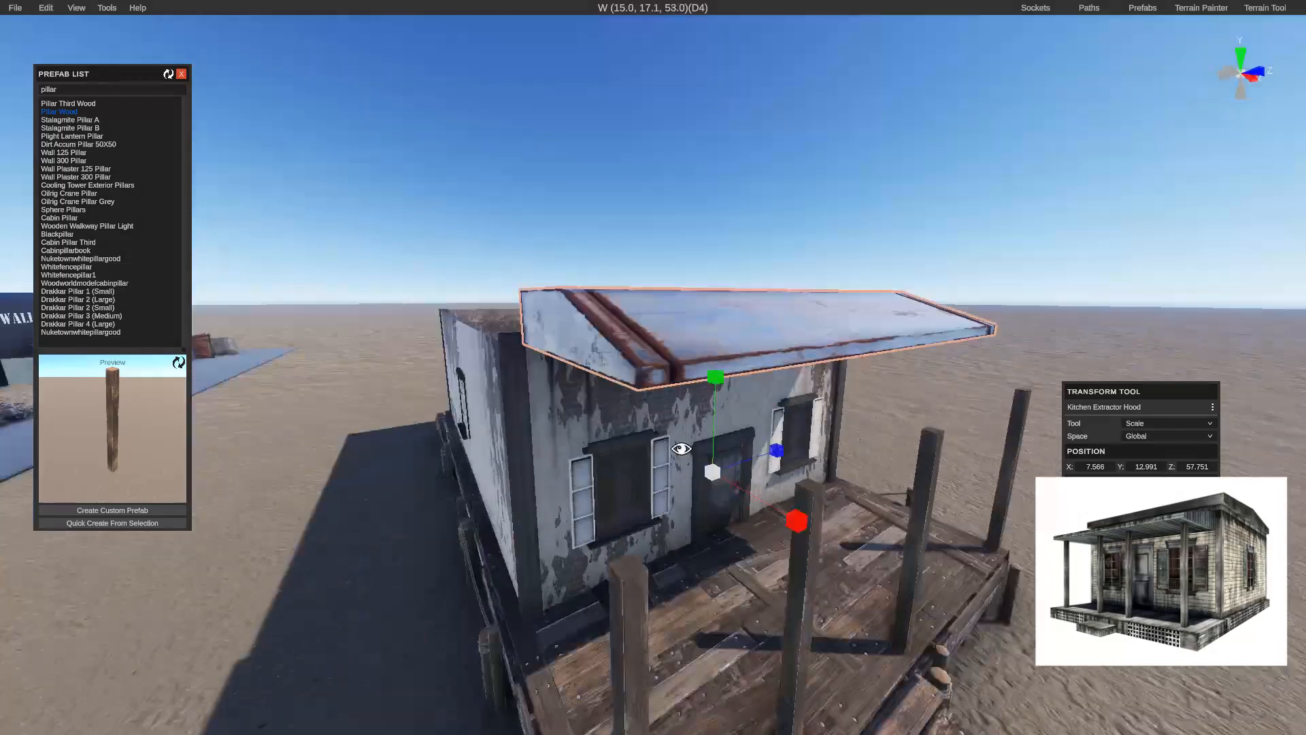
# Step: Add roof tires, plants and clutter to the house, and paint grass and dirt around it
pyautogui.write('tire')
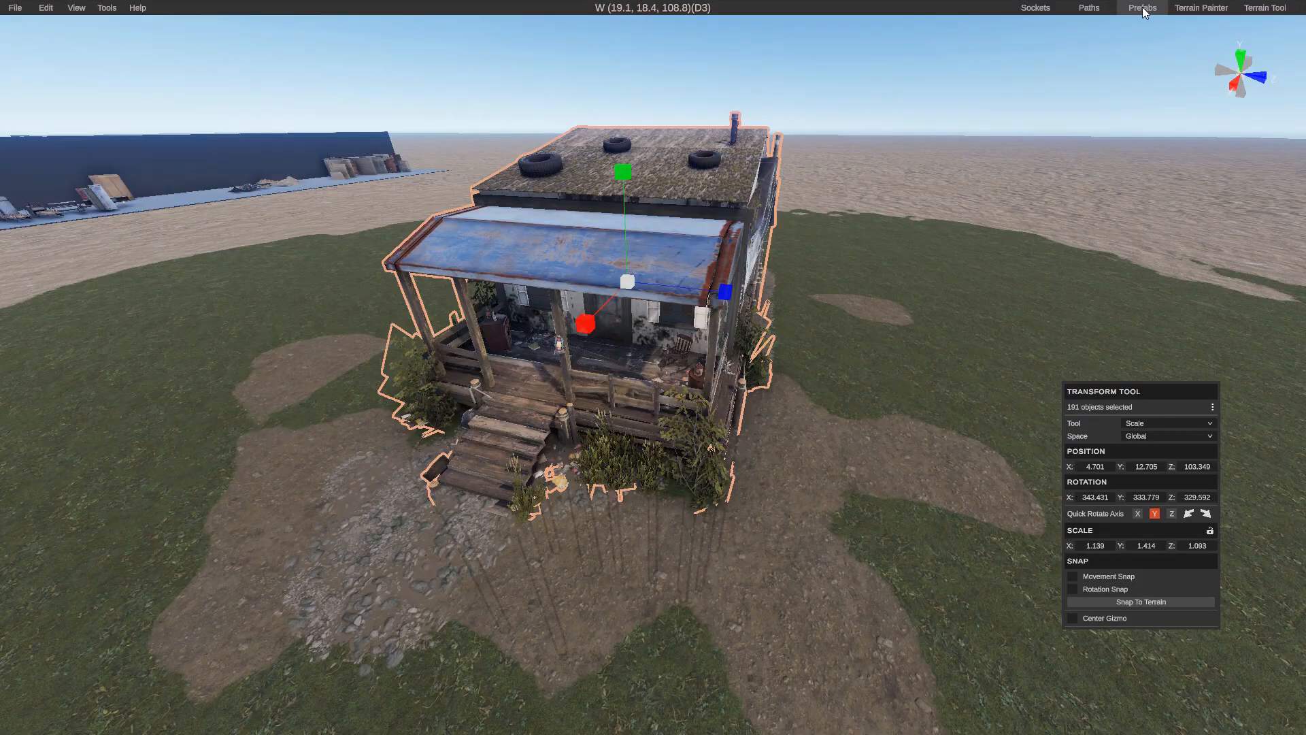
# Step: Quick-create the selected house as custom prefab 'QuickCreateJunkhouse1' from the Prefab List
pyautogui.click(1142, 8)
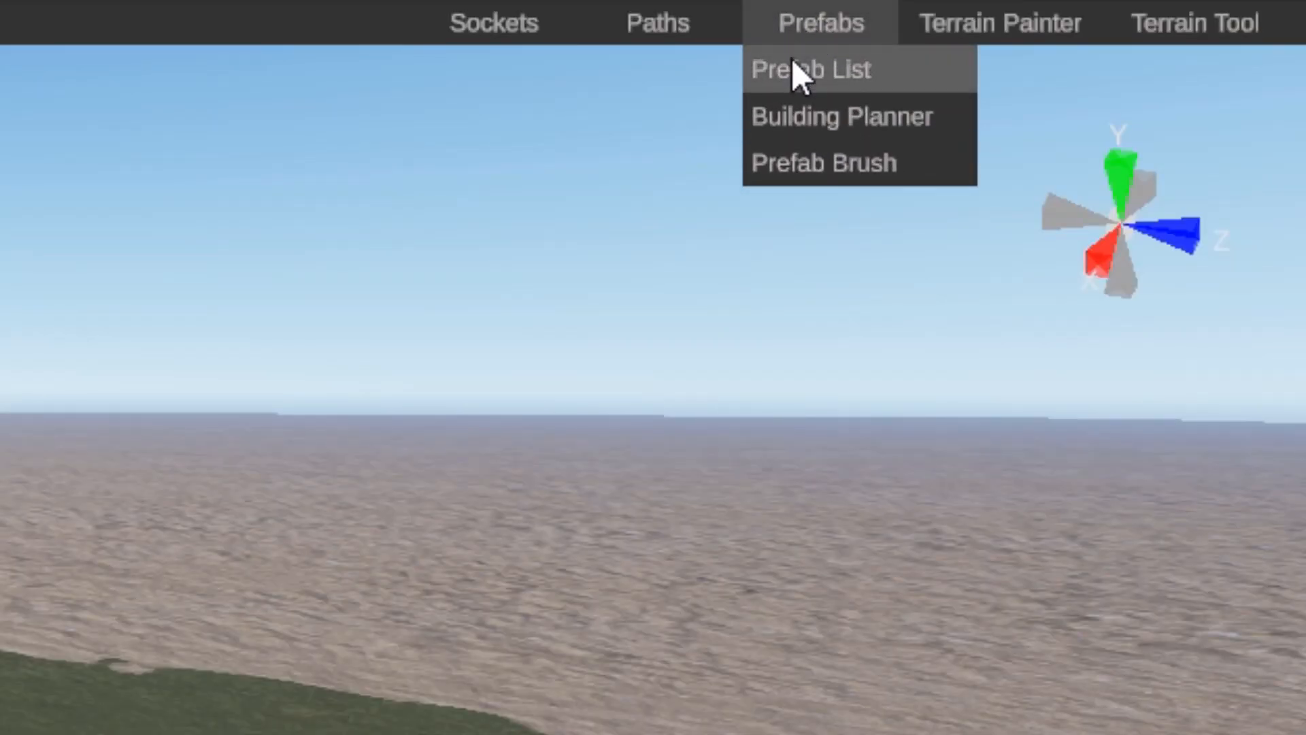
pyautogui.click(809, 69)
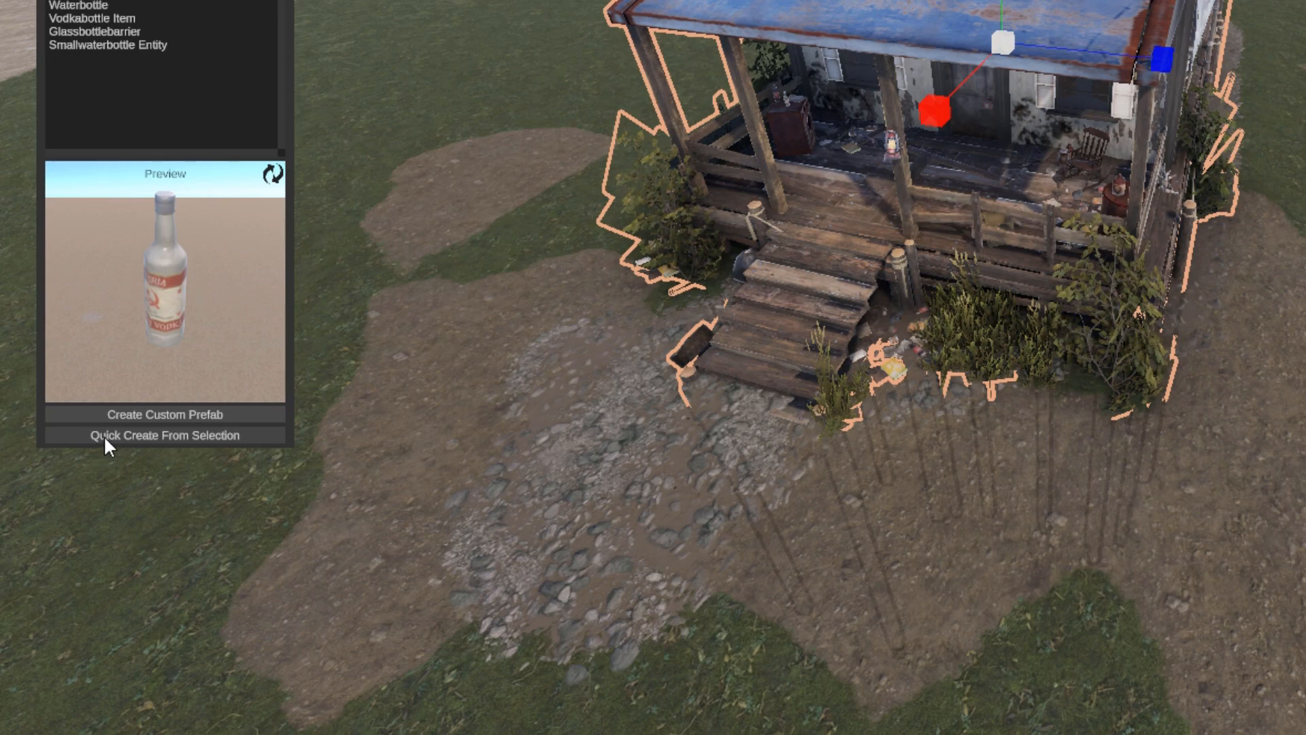
pyautogui.click(163, 435)
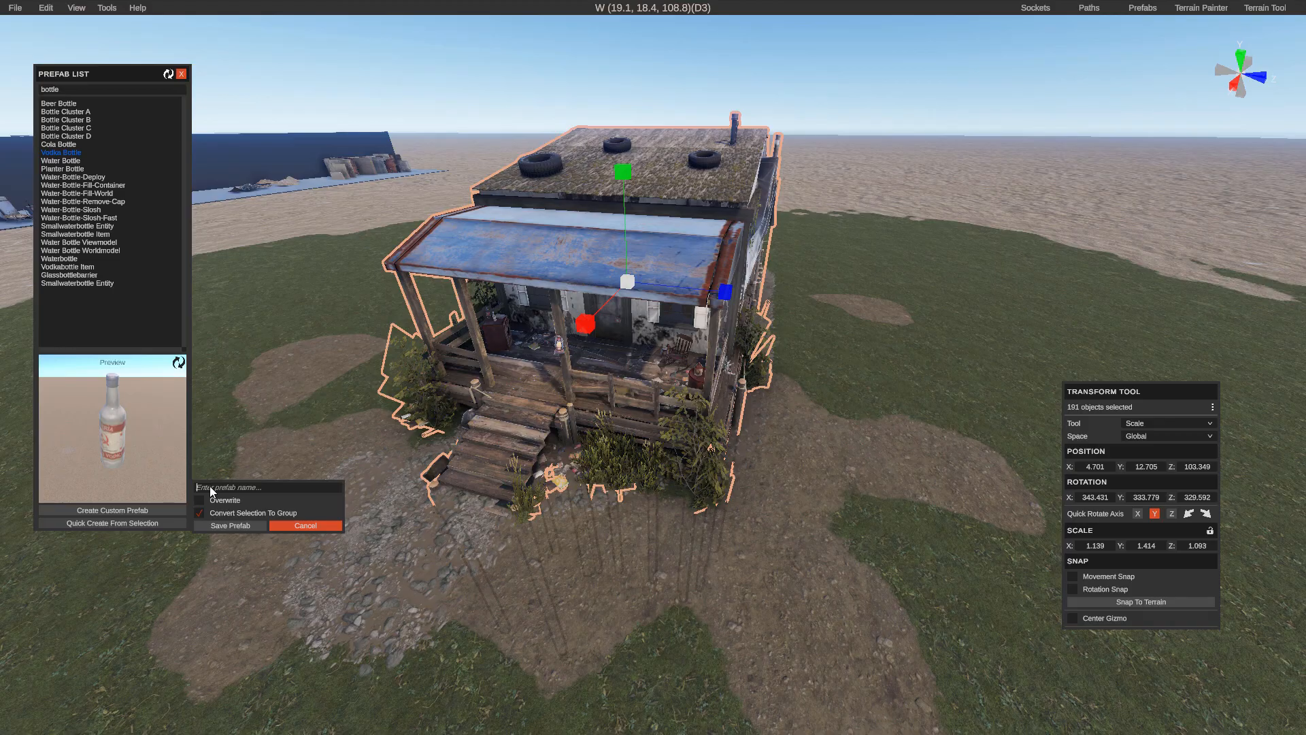
pyautogui.write('QuickCreateJunkhouse1')
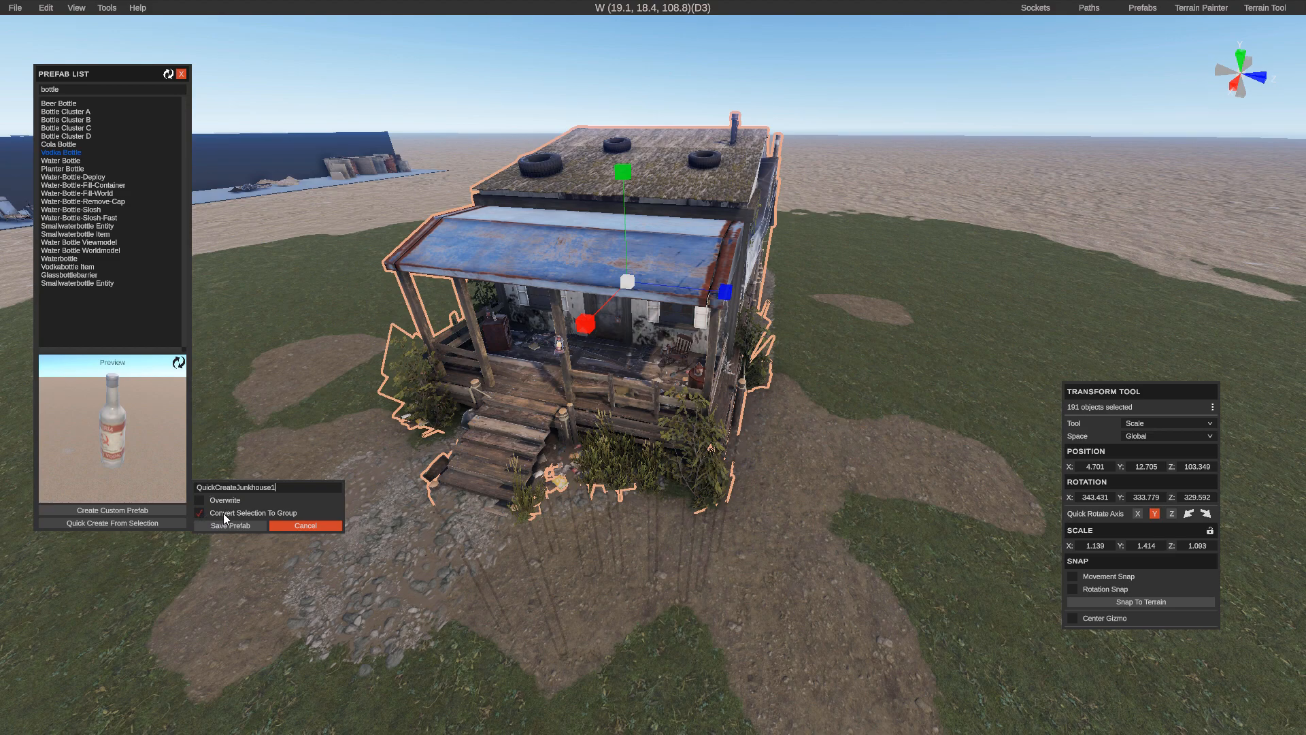
pyautogui.moveTo(253, 519)
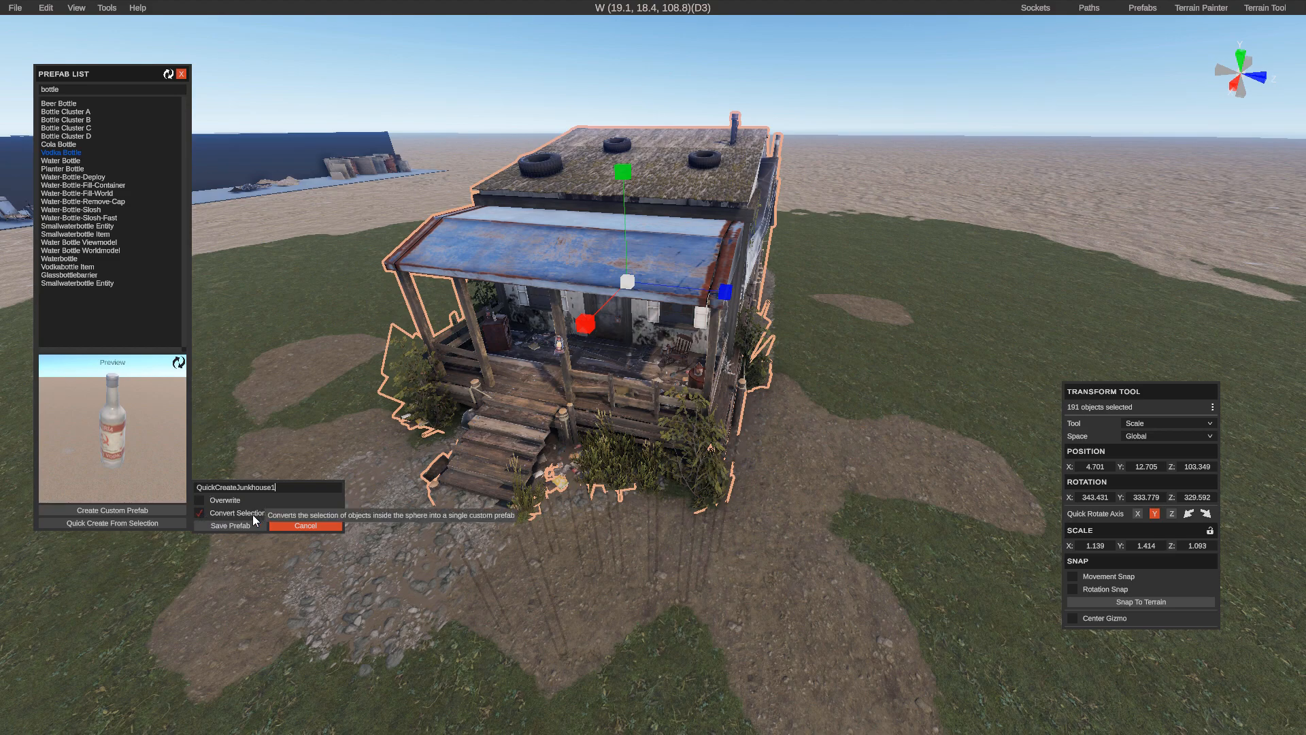
pyautogui.moveTo(640, 327)
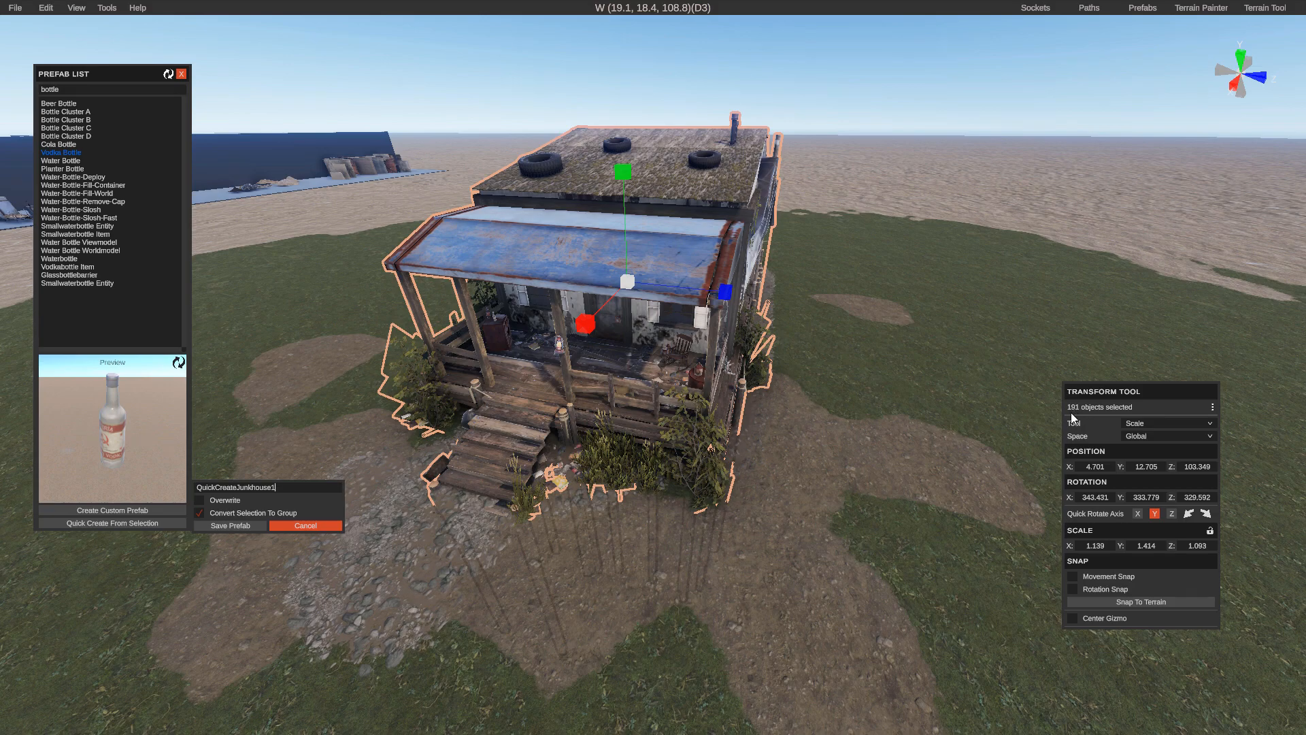
pyautogui.click(230, 526)
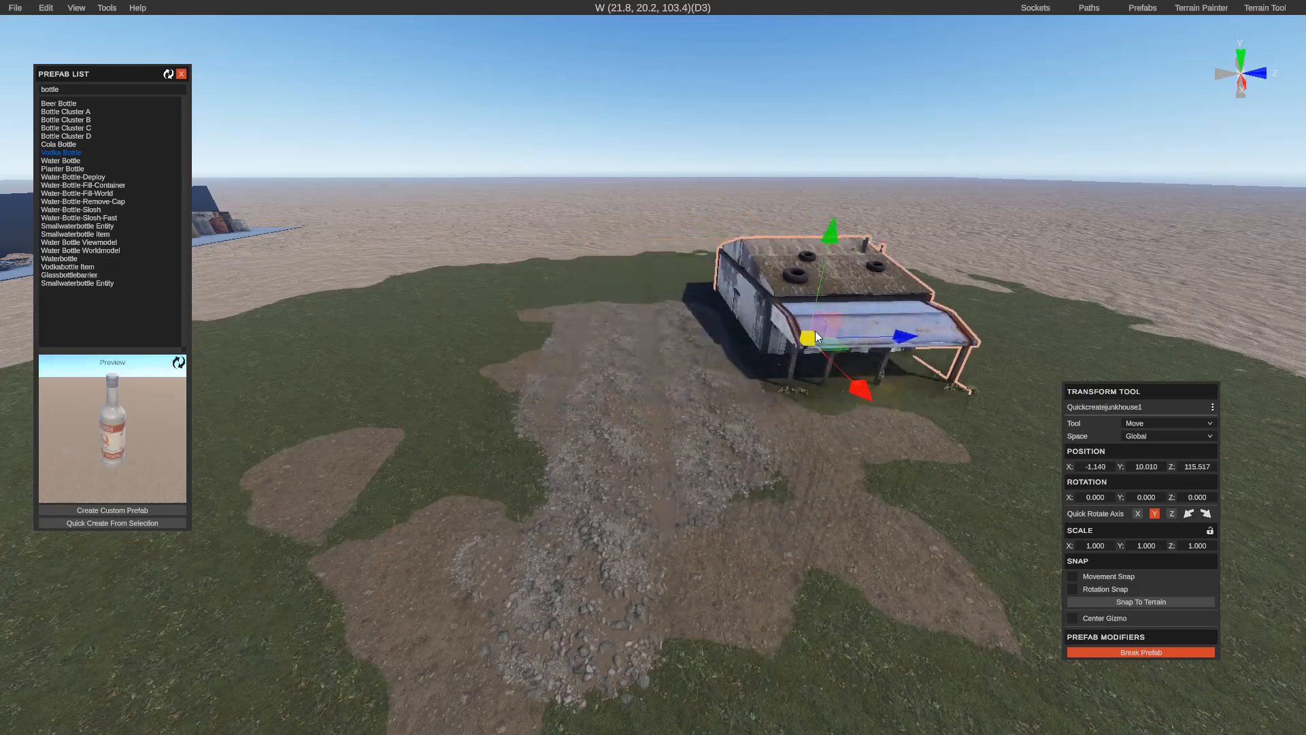
# Step: Undo the move, returning Quickcreatejunkhouse1 to the house's original height on the painted patch
pyautogui.press('ctrl+z')
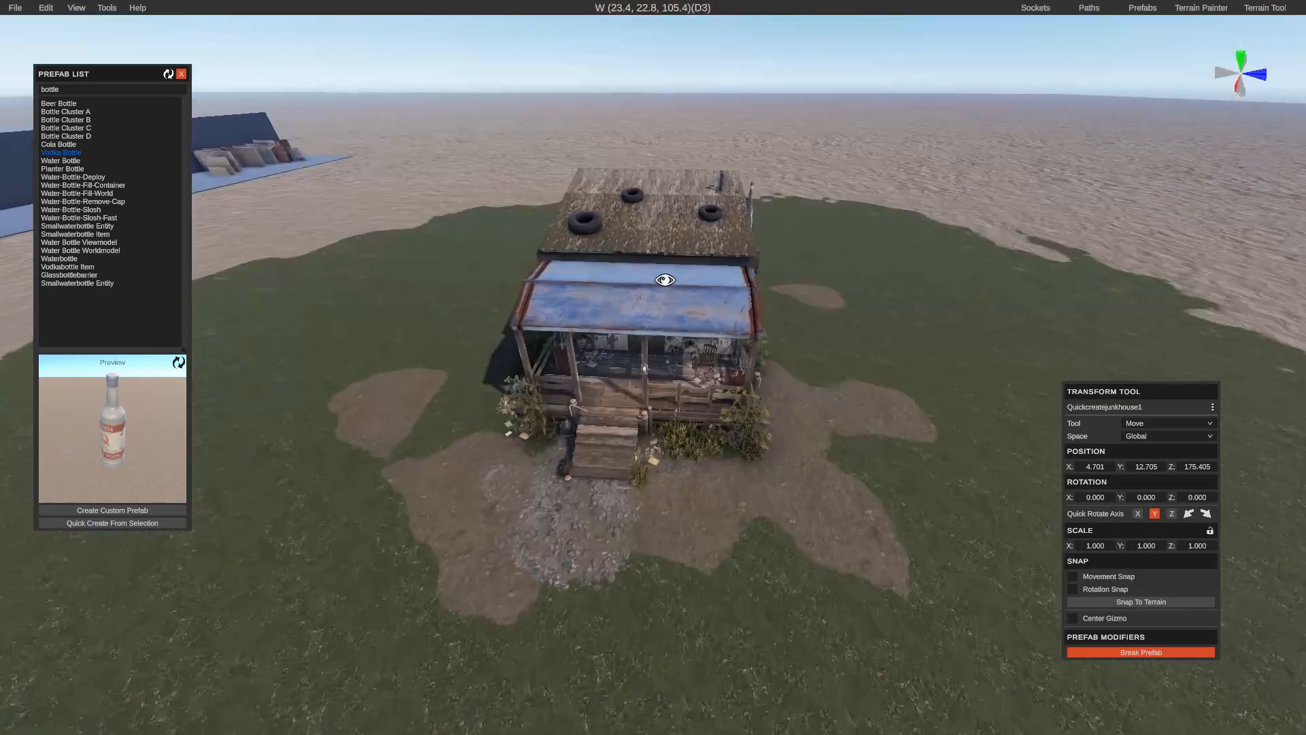
# Step: Start a custom prefab with terrain options, placing a 10-wide selection circle over the porch
pyautogui.click(1139, 652)
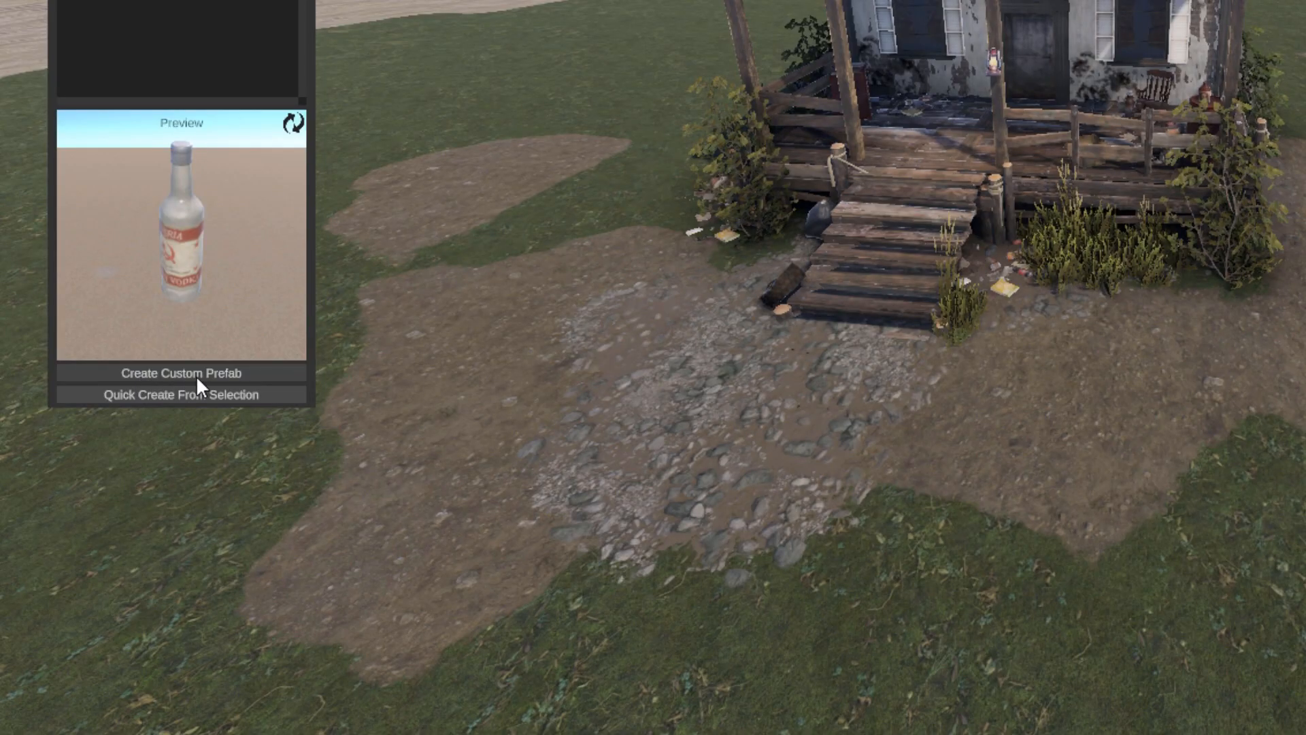
pyautogui.click(180, 372)
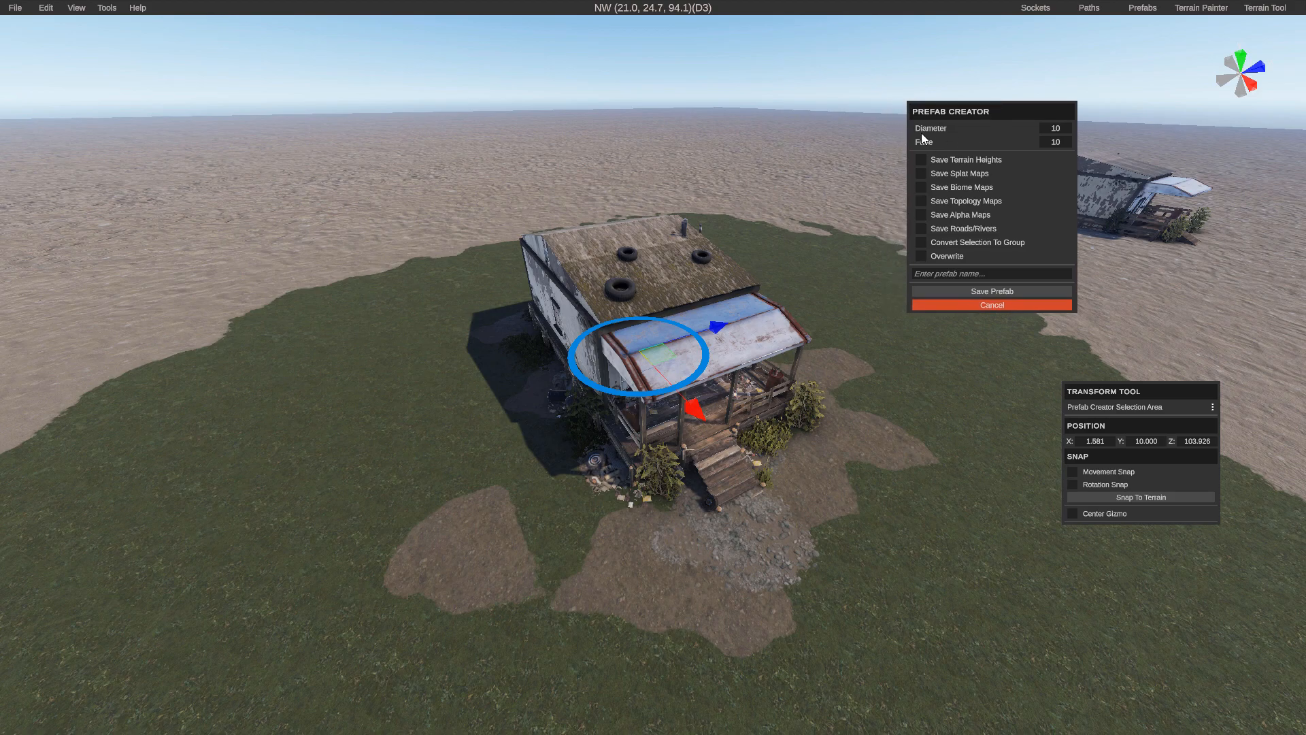
# Step: Set the Prefab Creator selection diameter to 30 so it encircles the whole junkhouse
pyautogui.click(1055, 128)
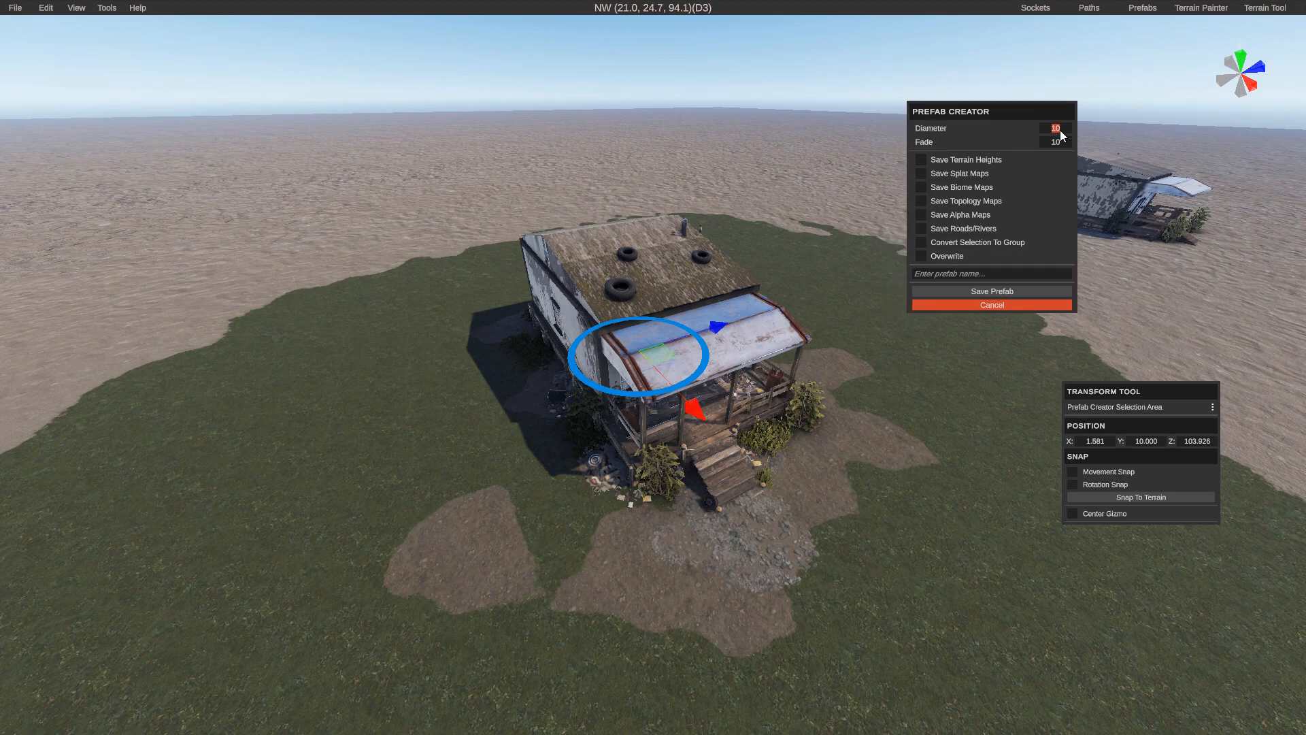
pyautogui.write('30')
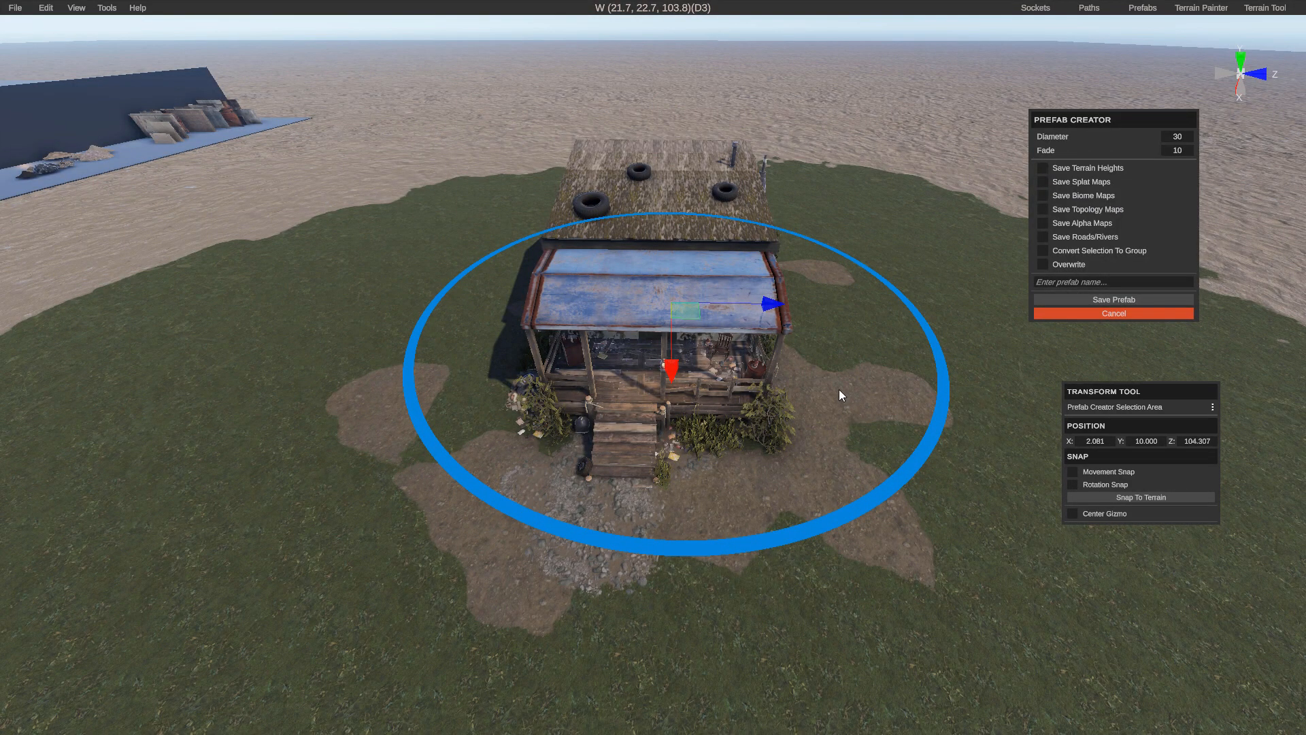
pyautogui.moveTo(1009, 302)
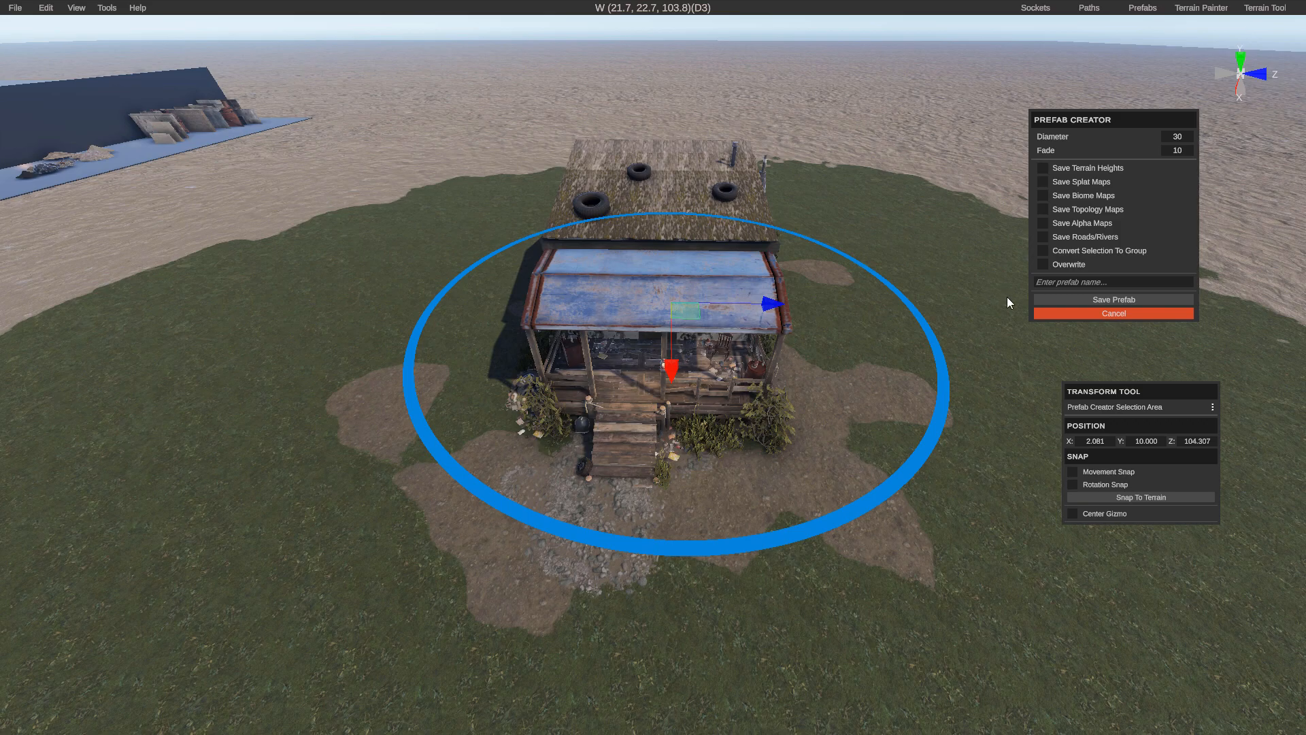
pyautogui.moveTo(1047, 172)
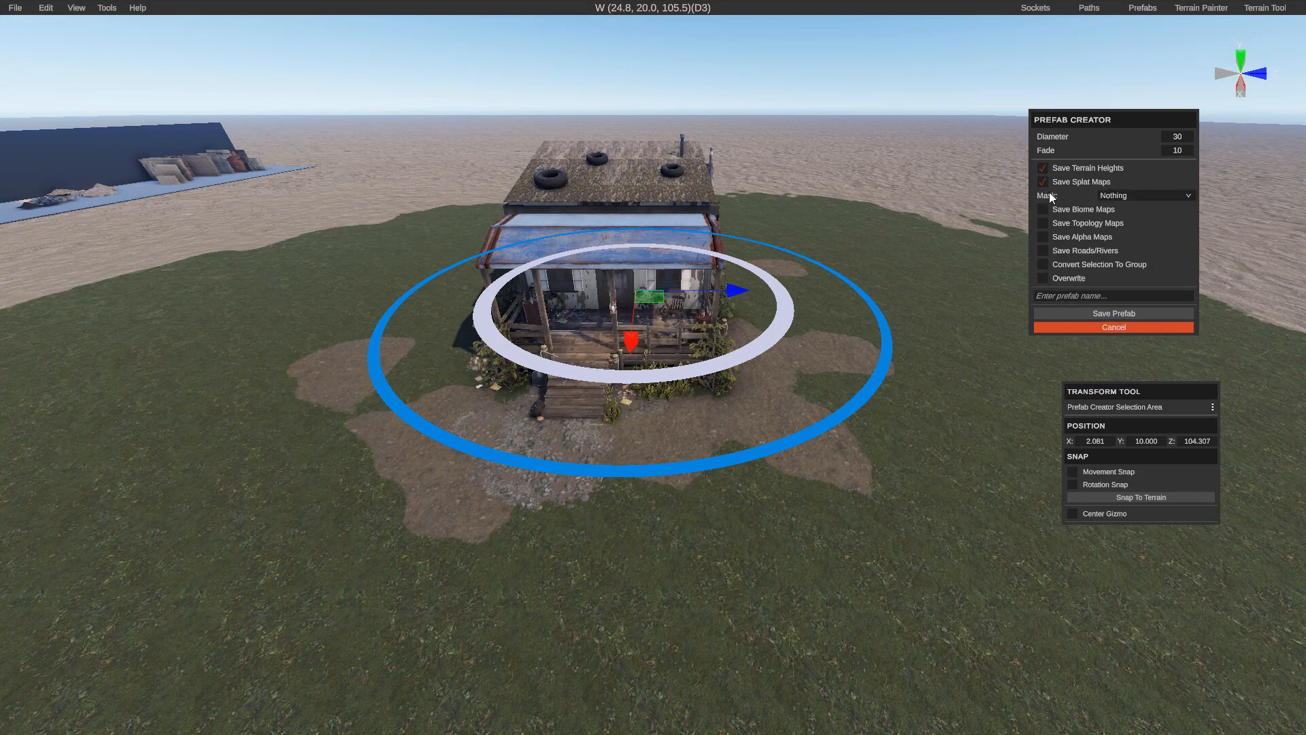
# Step: Set the splat map mask to Dirt for the prefab capture
pyautogui.click(1145, 195)
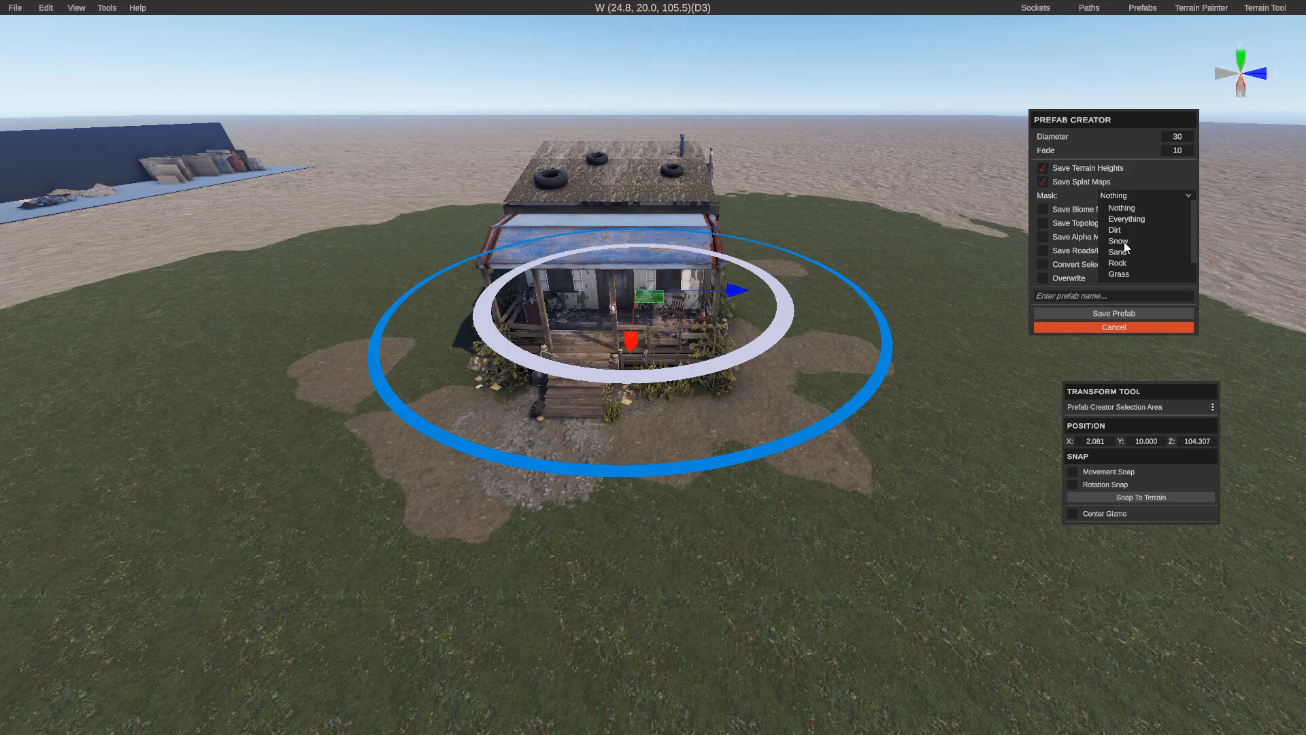
pyautogui.moveTo(649, 350); pyautogui.dragTo(753, 398)
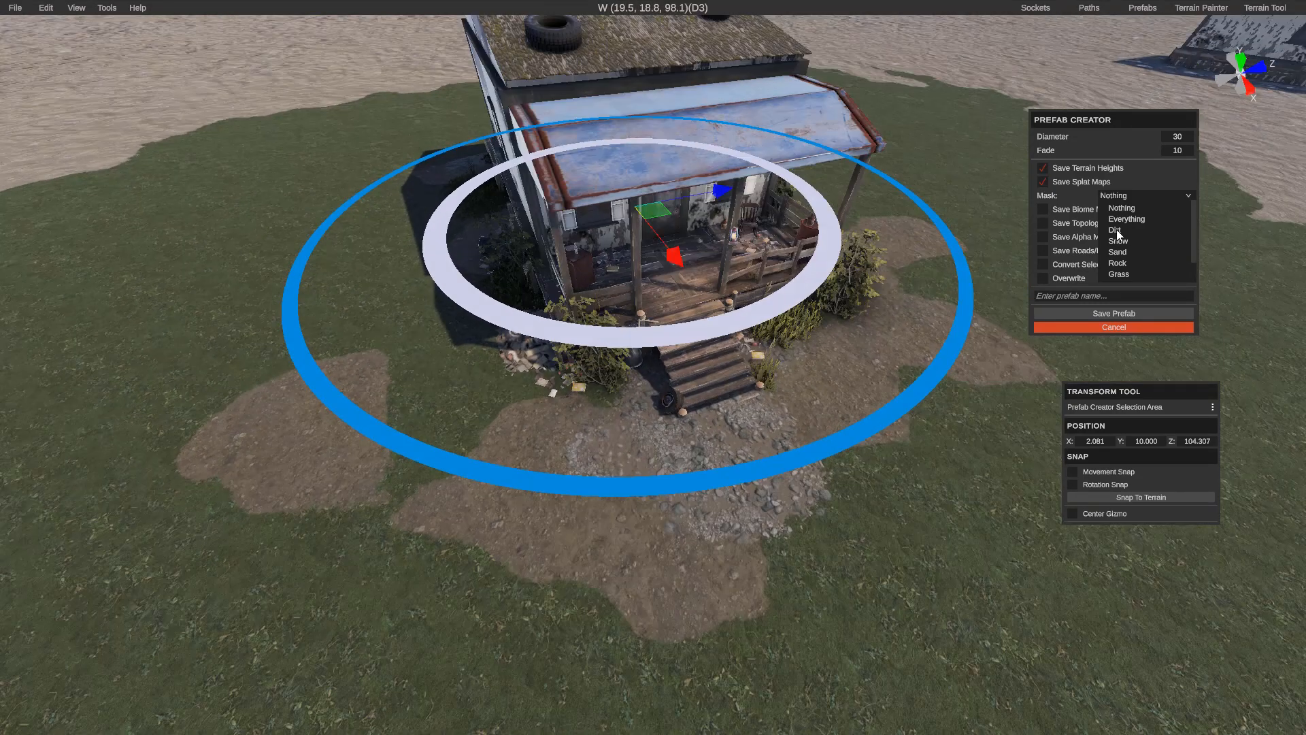
pyautogui.click(1115, 230)
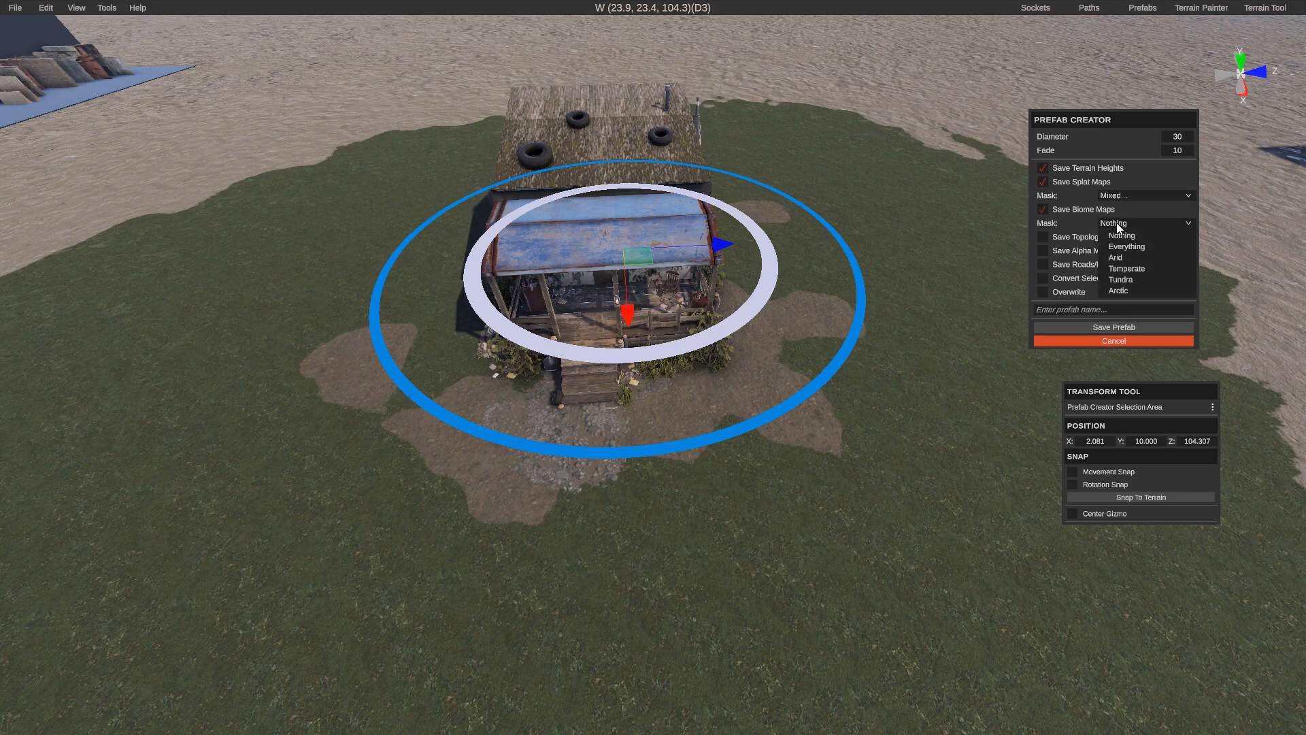
pyautogui.moveTo(1132, 272)
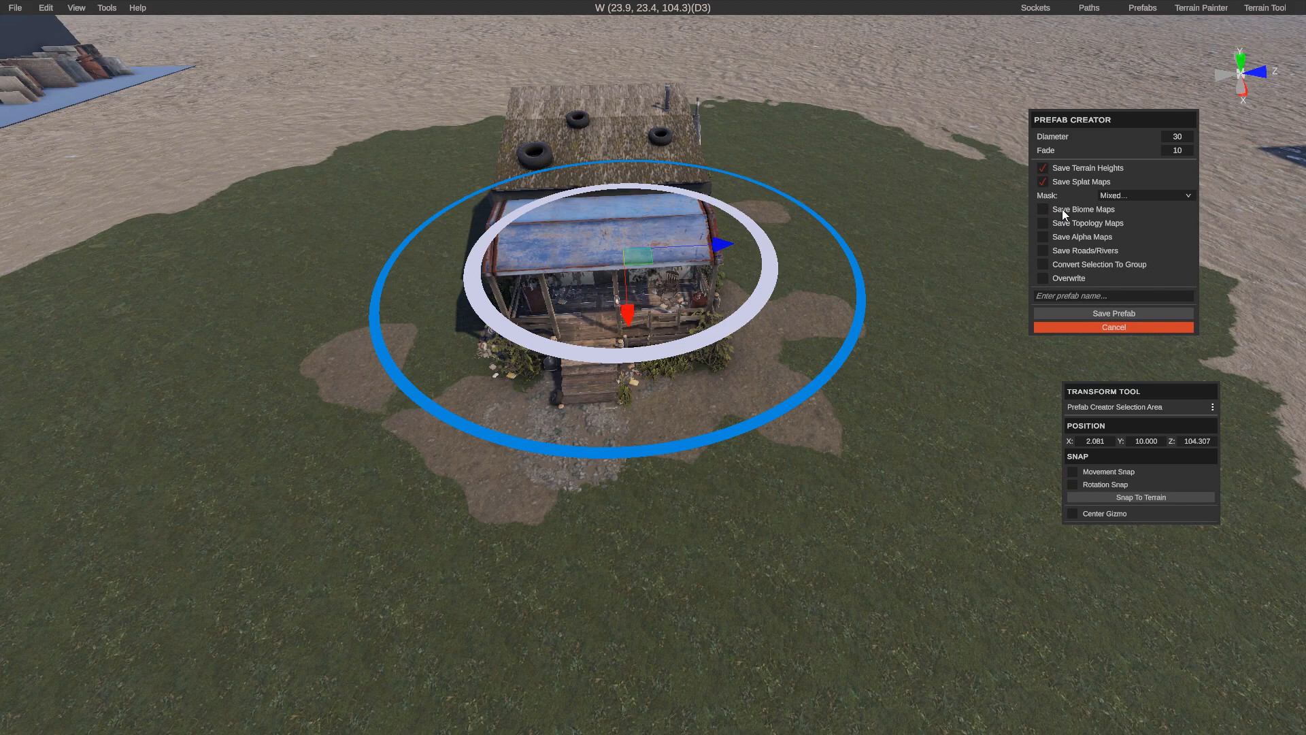
pyautogui.moveTo(1049, 231)
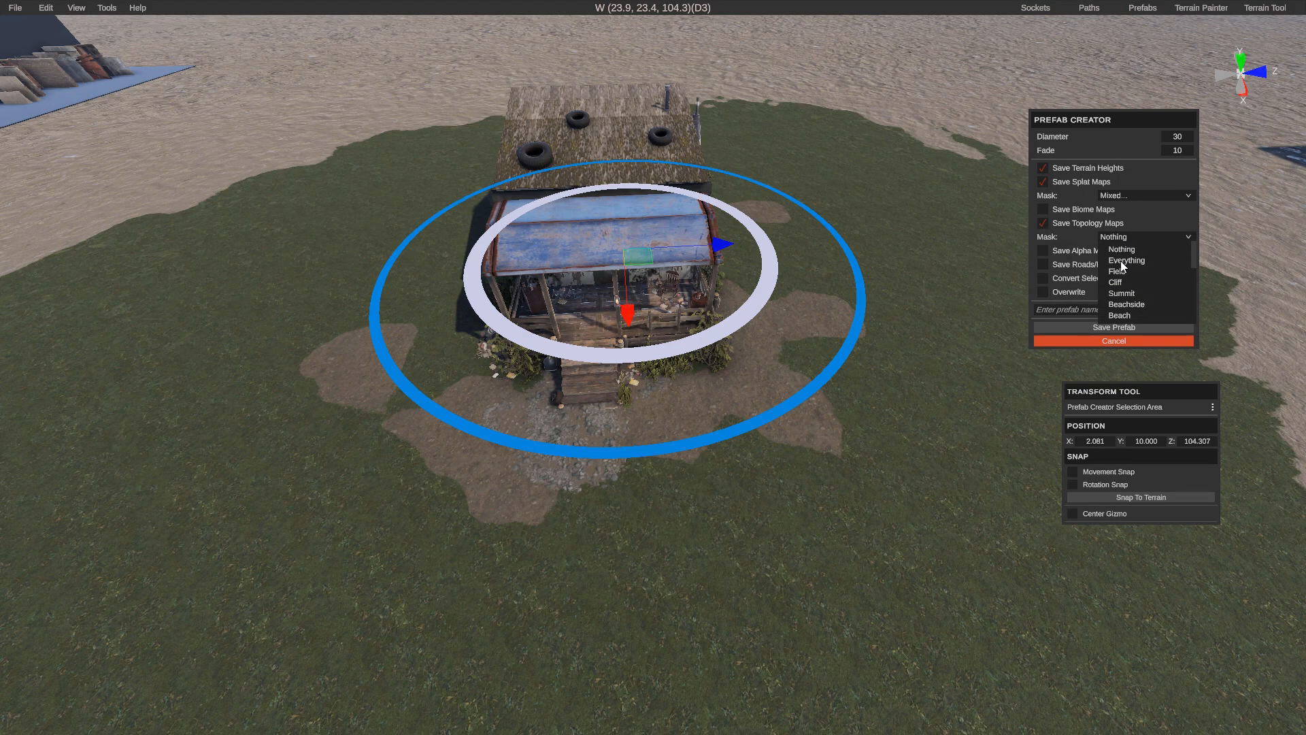
pyautogui.moveTo(1191, 259)
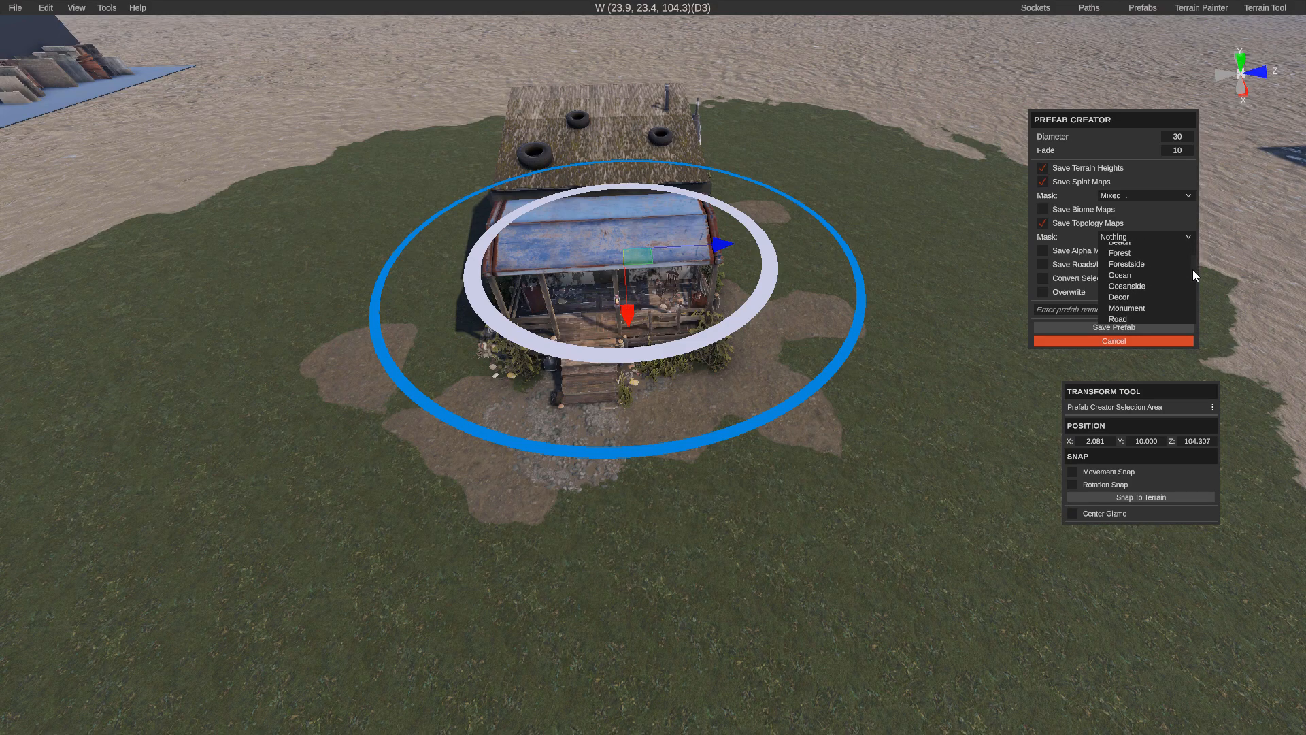
# Step: Set the topology mask to Monument, stop saving topology maps, and open the Terrain Painter
pyautogui.scroll(-3)
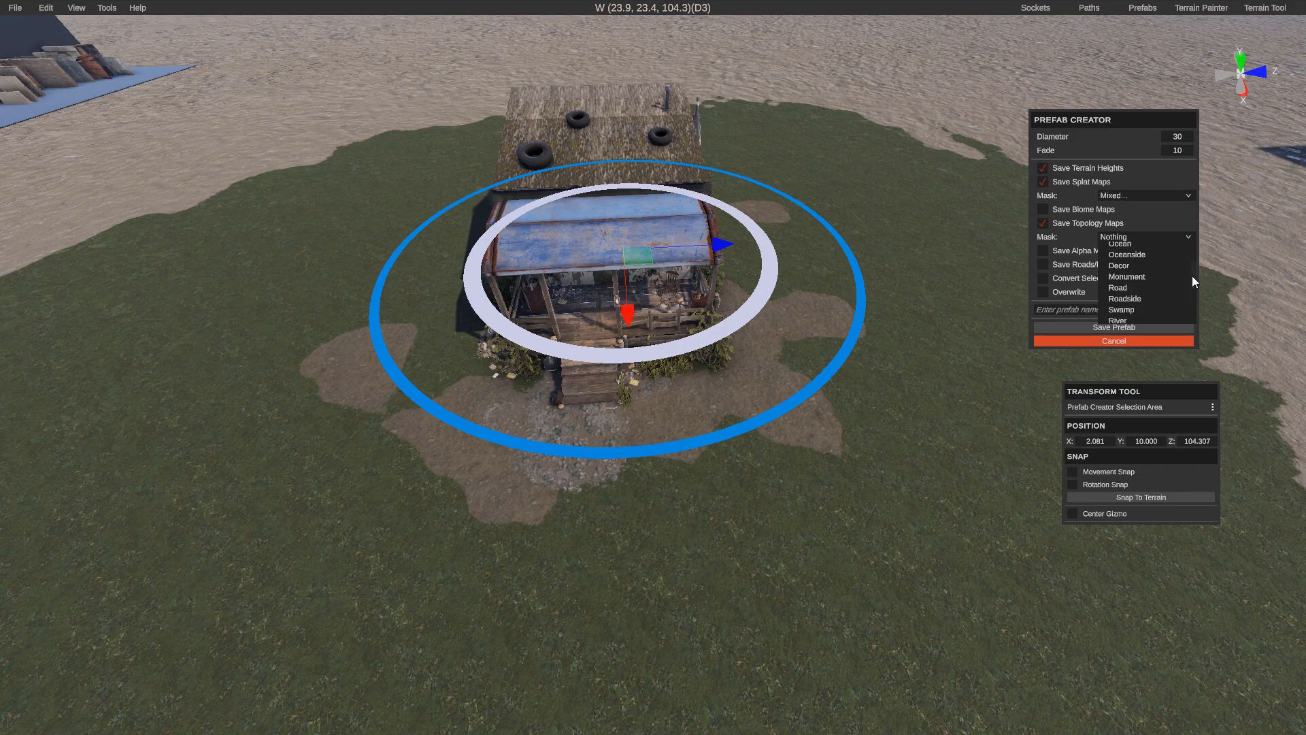
pyautogui.click(1127, 277)
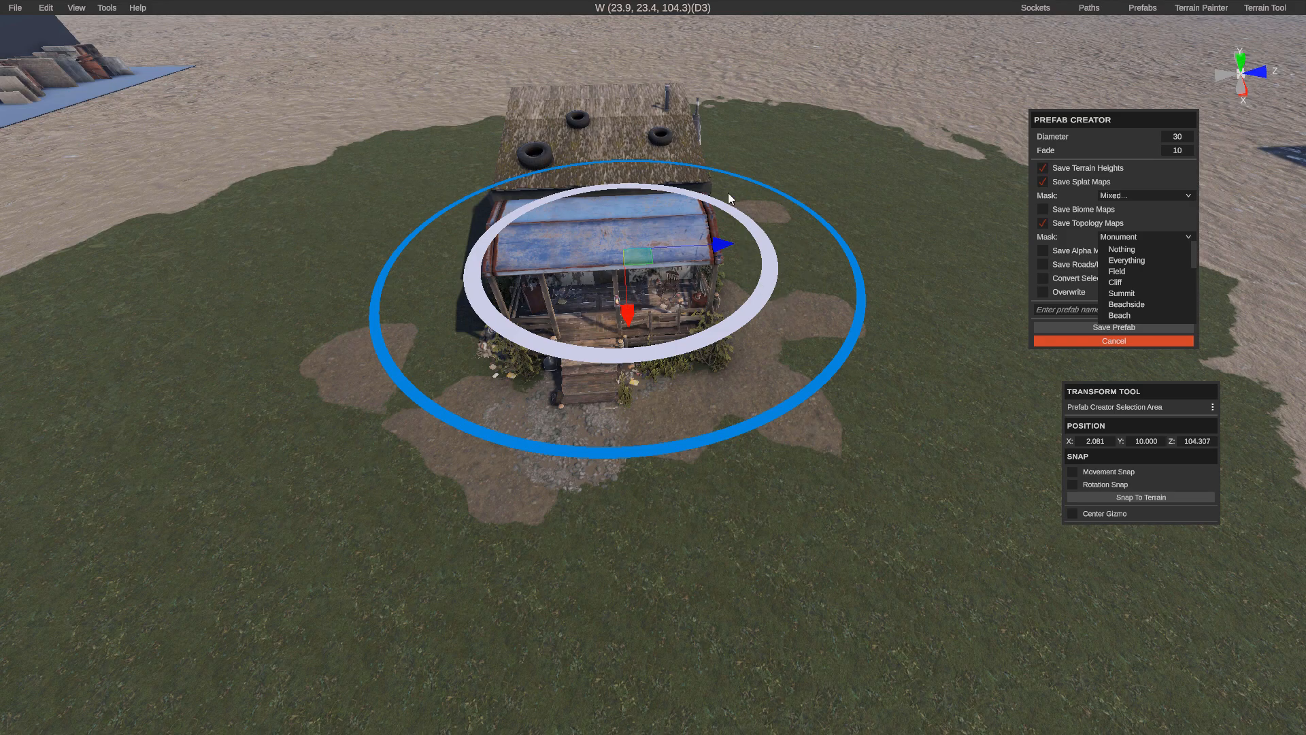
pyautogui.moveTo(415, 349)
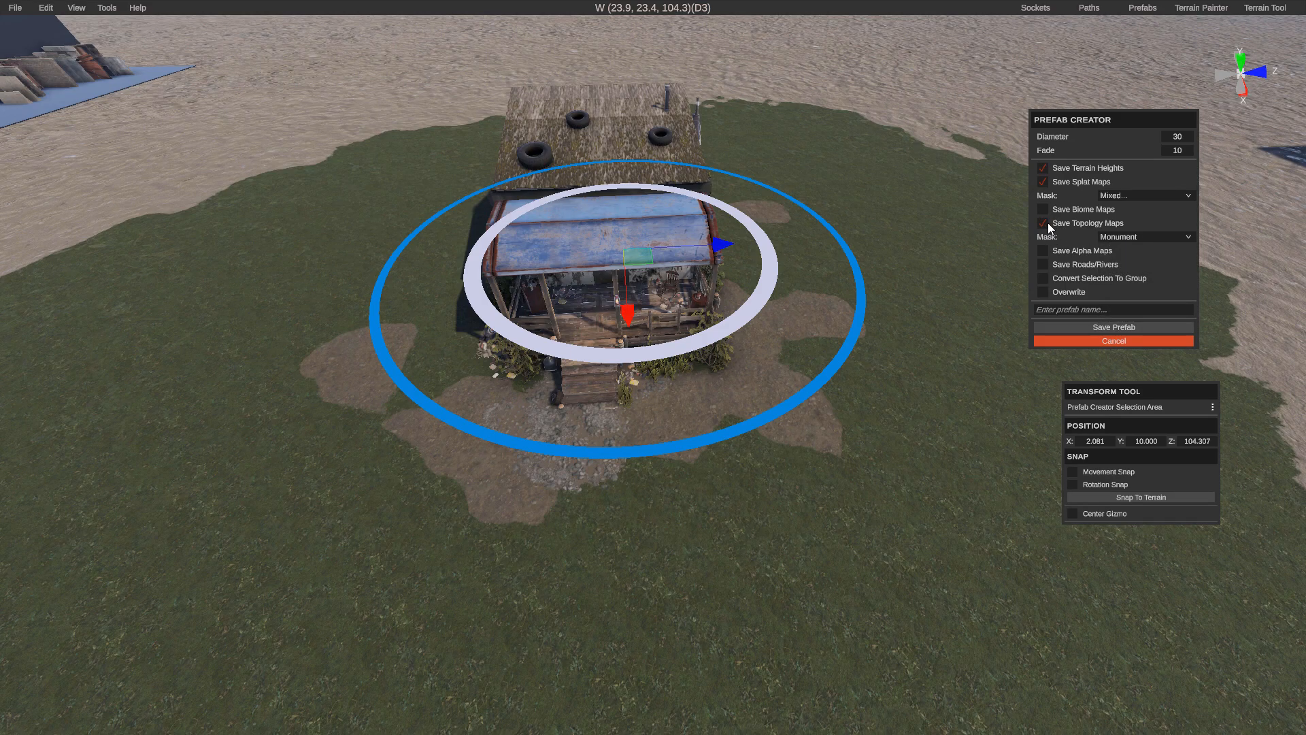
pyautogui.click(1042, 224)
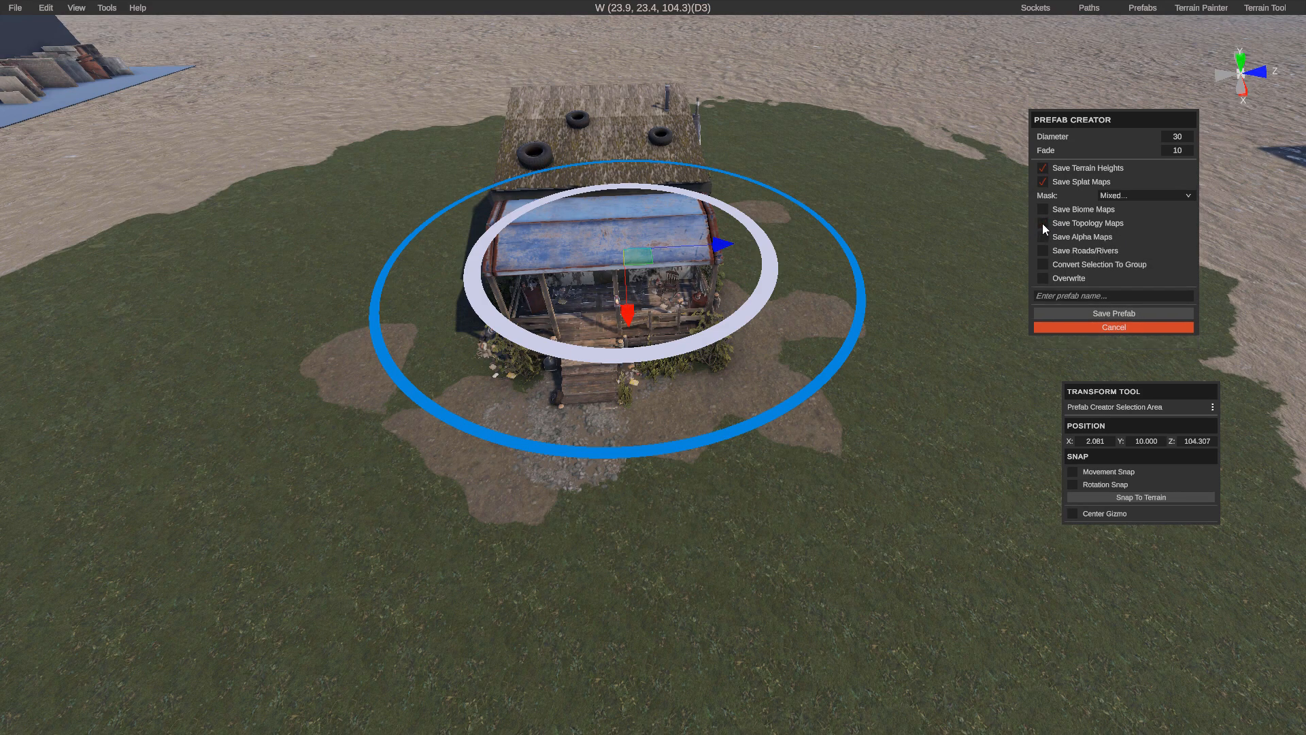
pyautogui.click(1043, 238)
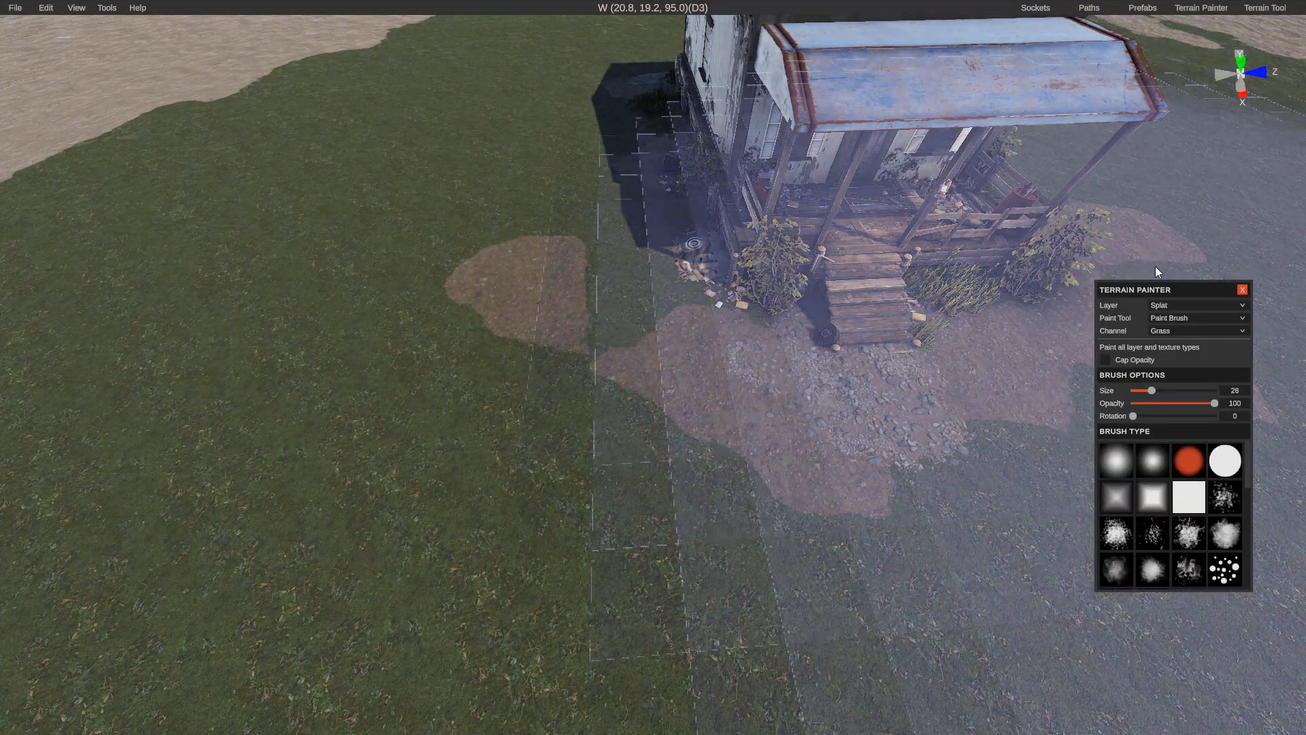
# Step: Switch the Terrain Painter layer to Alpha, then undo back to the Prefab Creator
pyautogui.click(1194, 305)
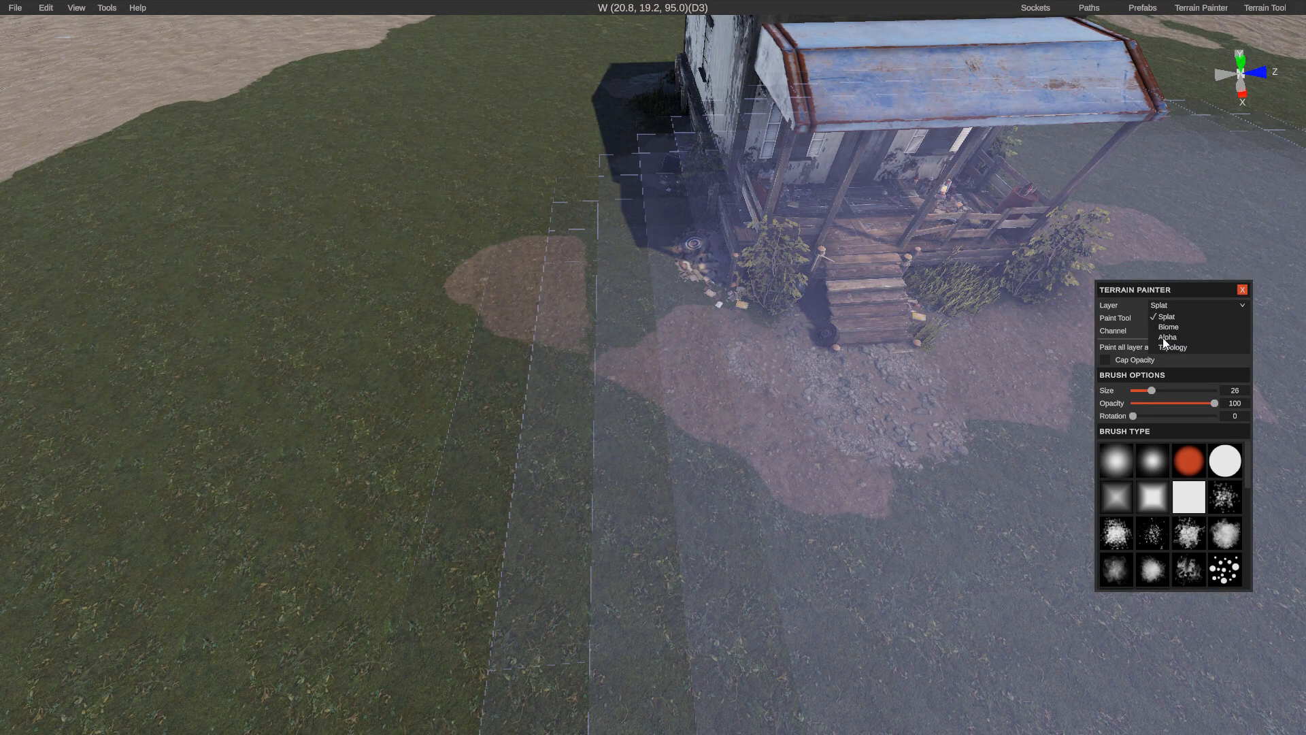
pyautogui.click(1166, 337)
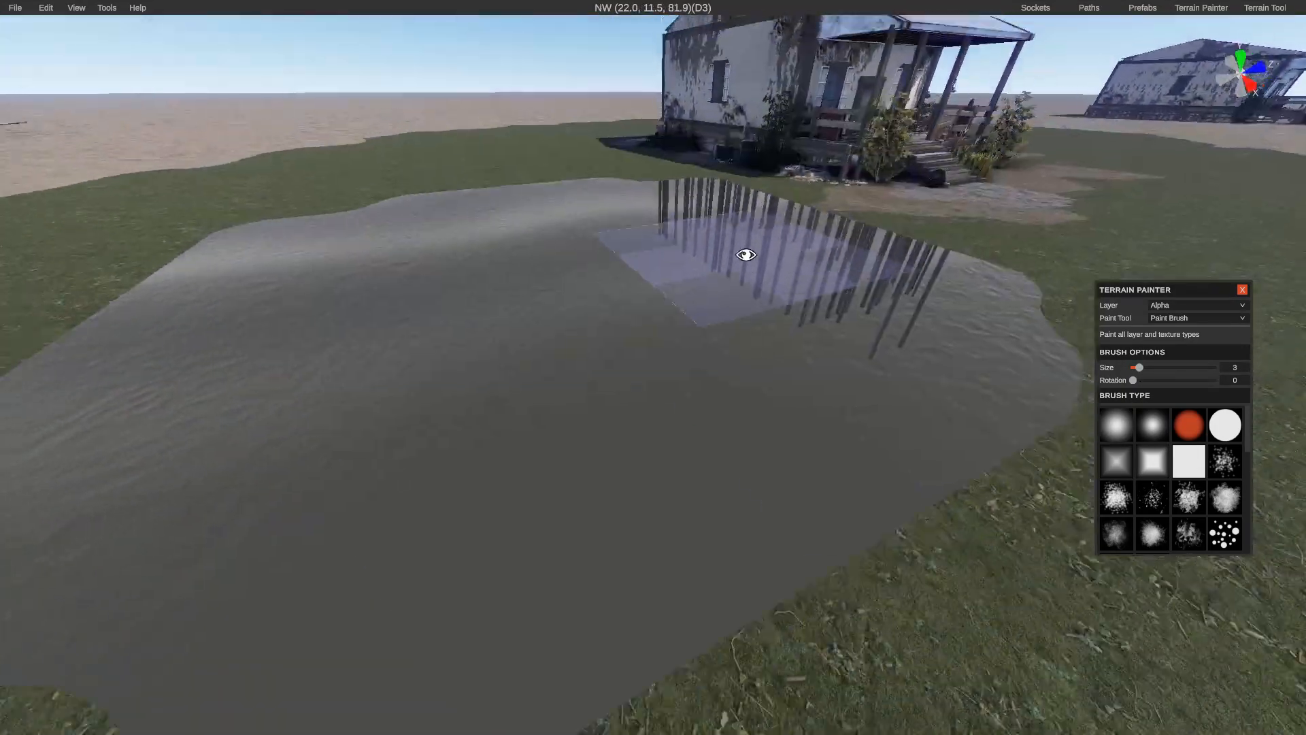
pyautogui.press('ctrl+z')
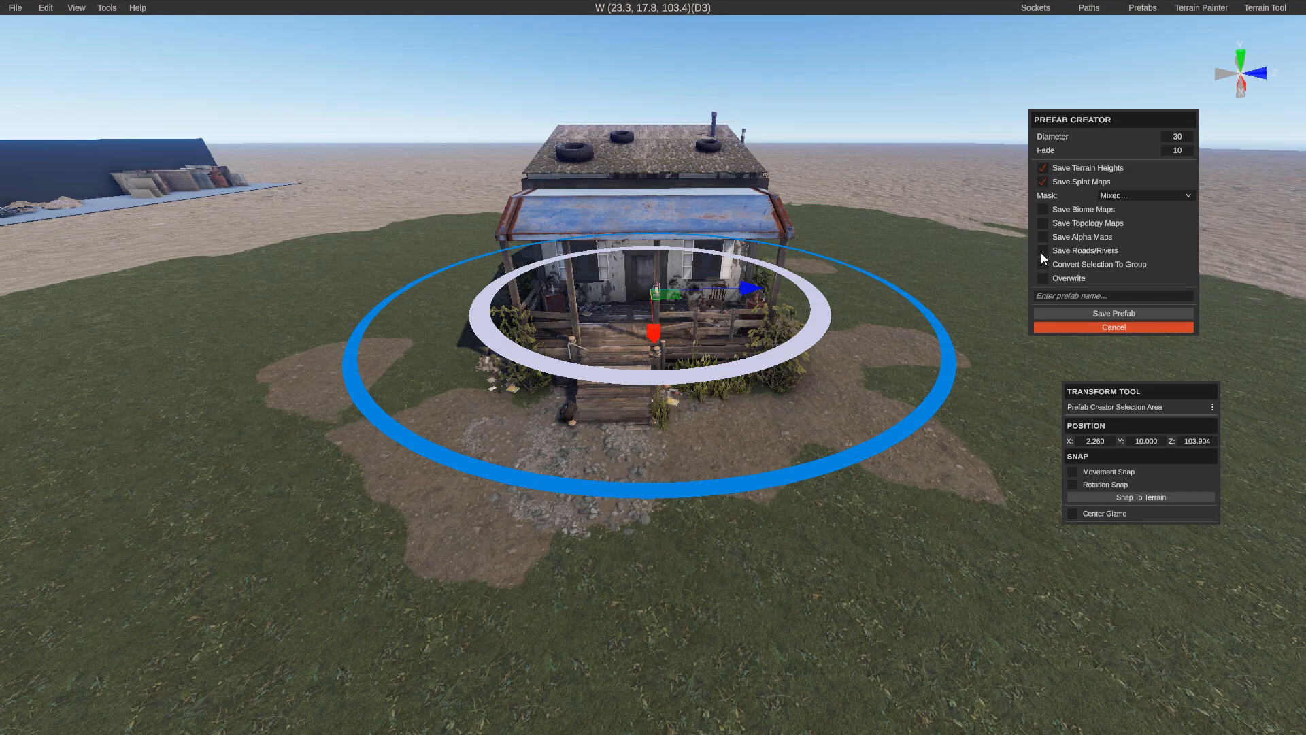
pyautogui.moveTo(1043, 270)
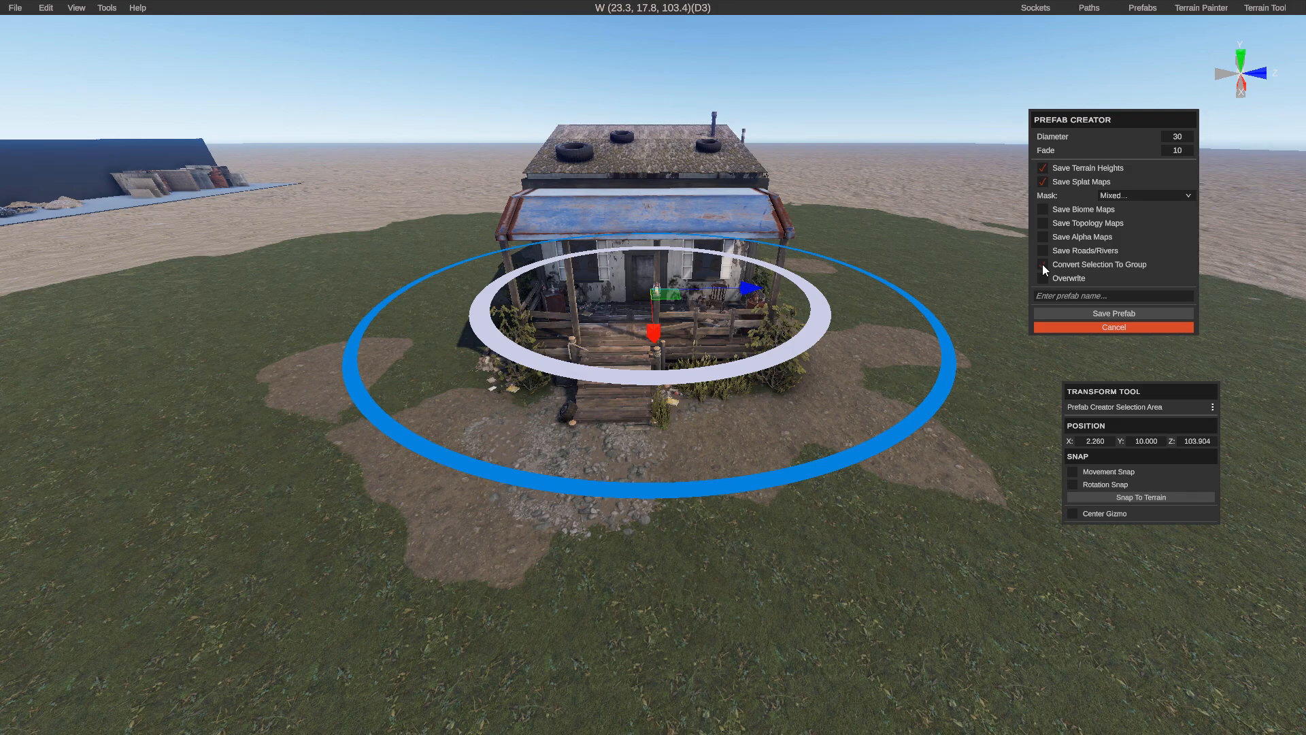
# Step: Enable Convert Selection To Group, name the prefab 'JunkhouseV2', and save it
pyautogui.click(1044, 265)
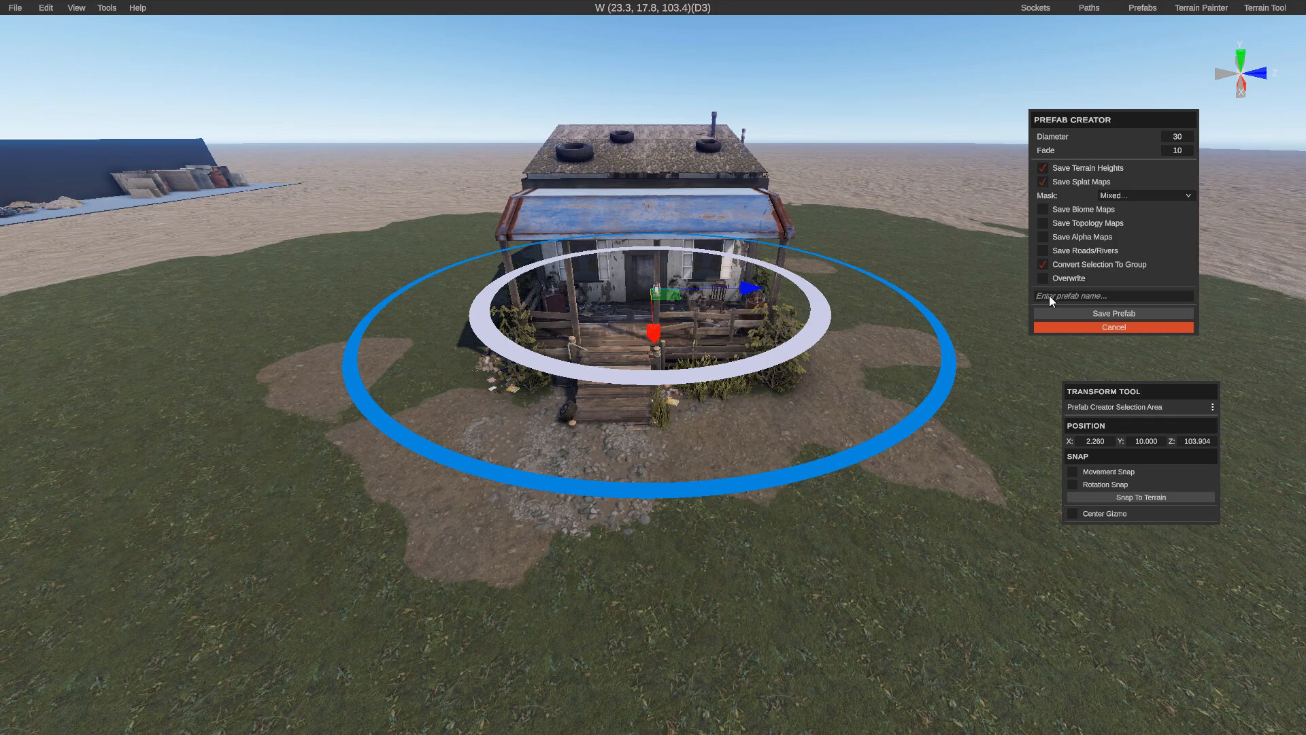
pyautogui.write('JunkhouseV2')
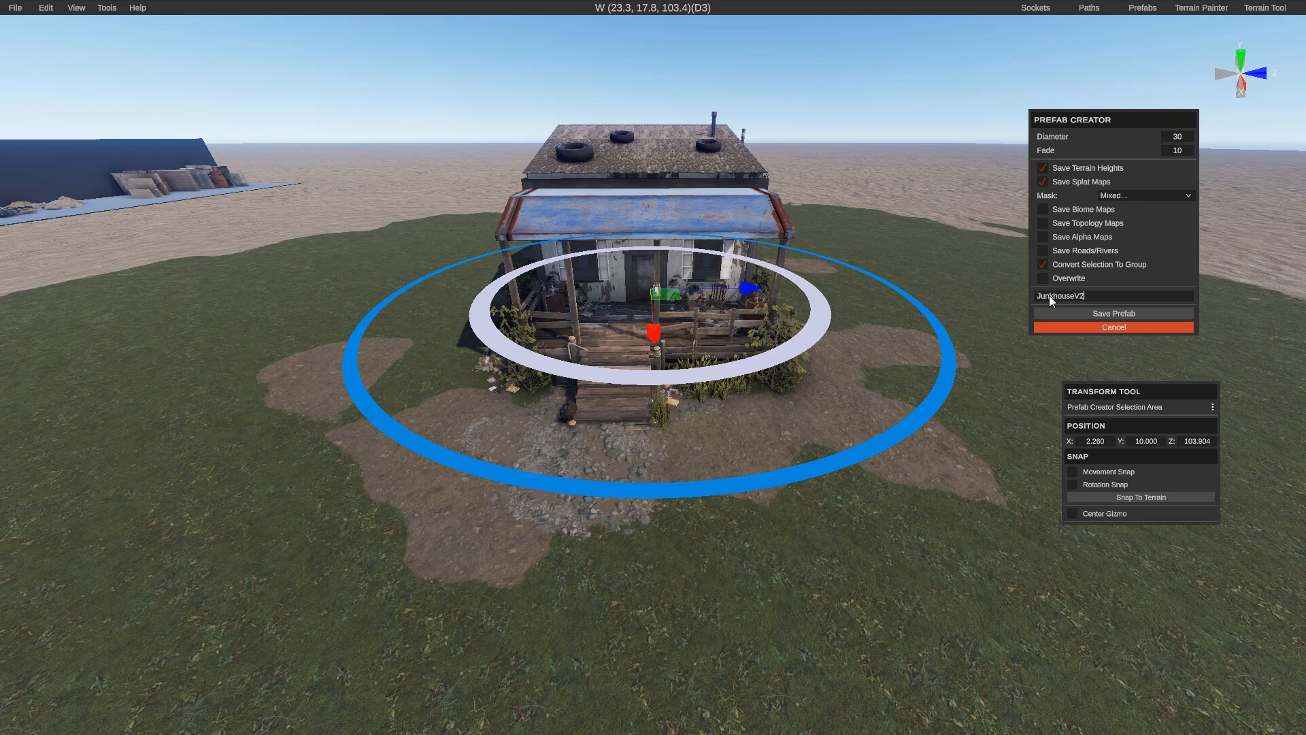
pyautogui.click(1113, 313)
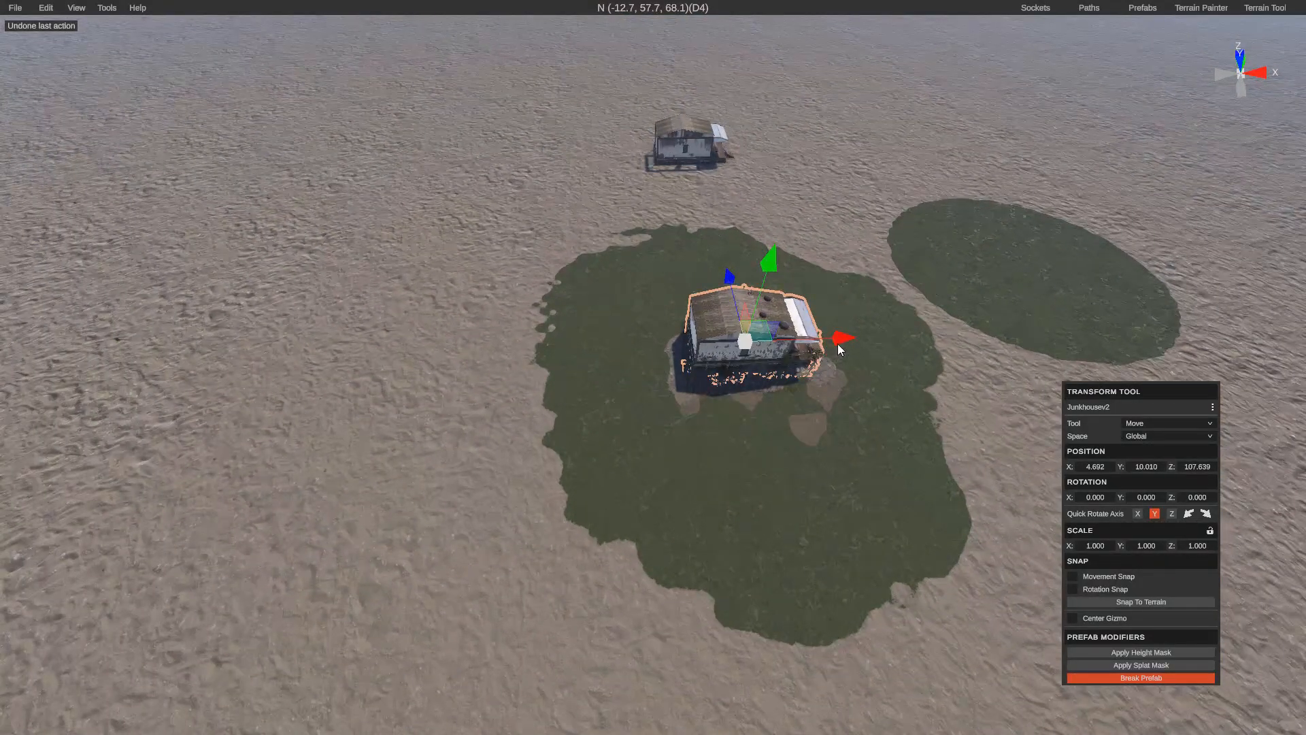
# Step: Duplicate the Junkhousev2 prefab and apply its height mask to the desert terrain
pyautogui.press('ctrl+d')
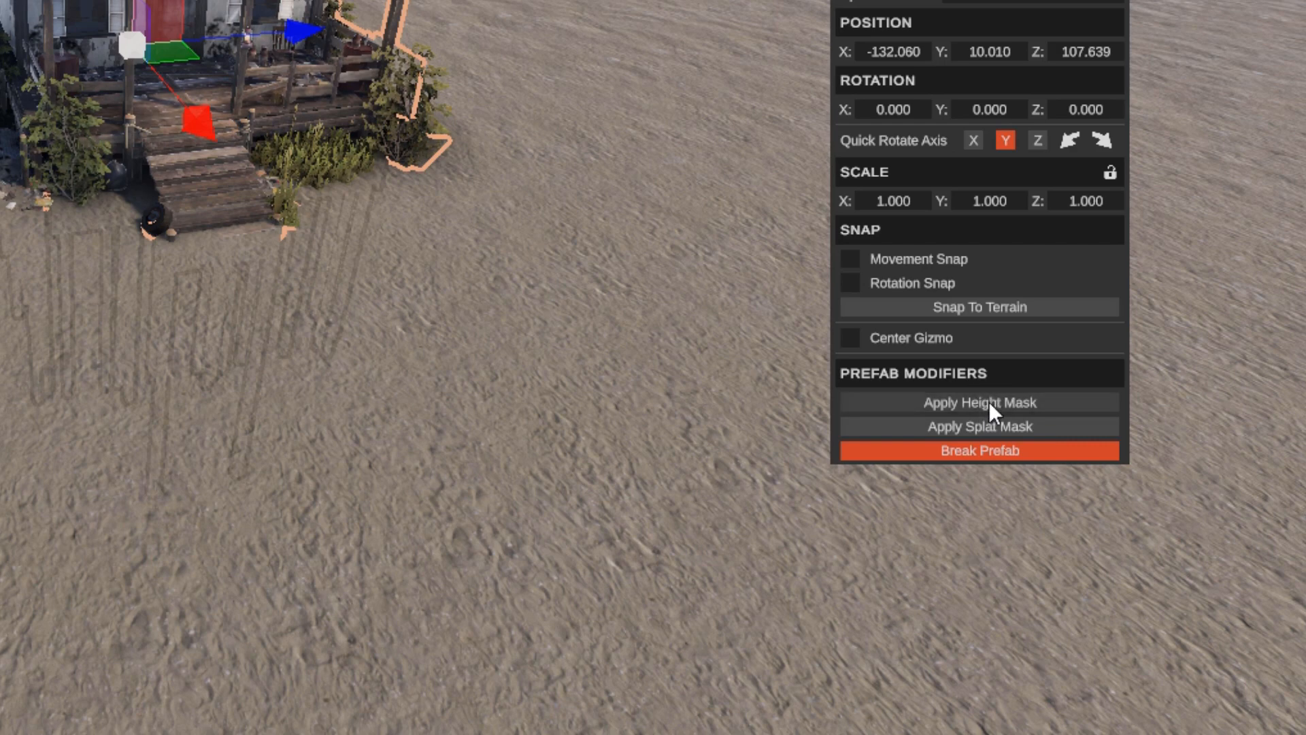
pyautogui.click(979, 402)
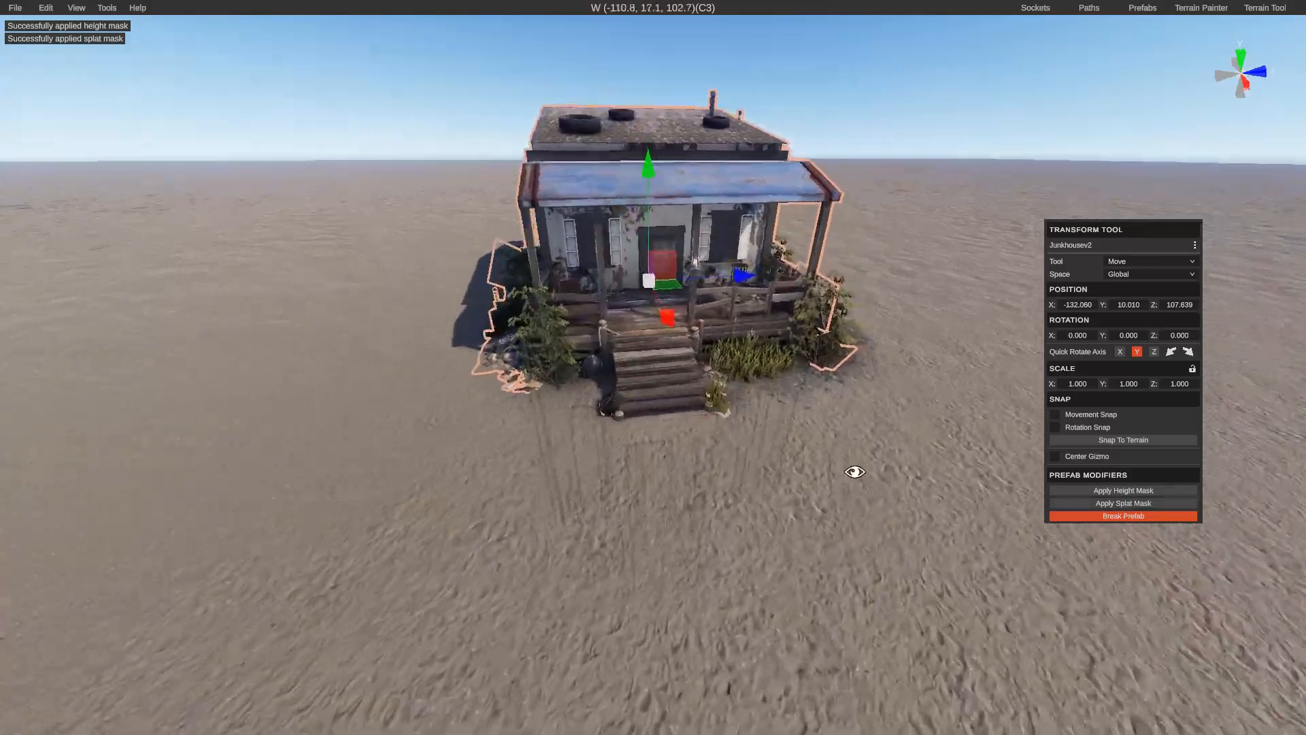